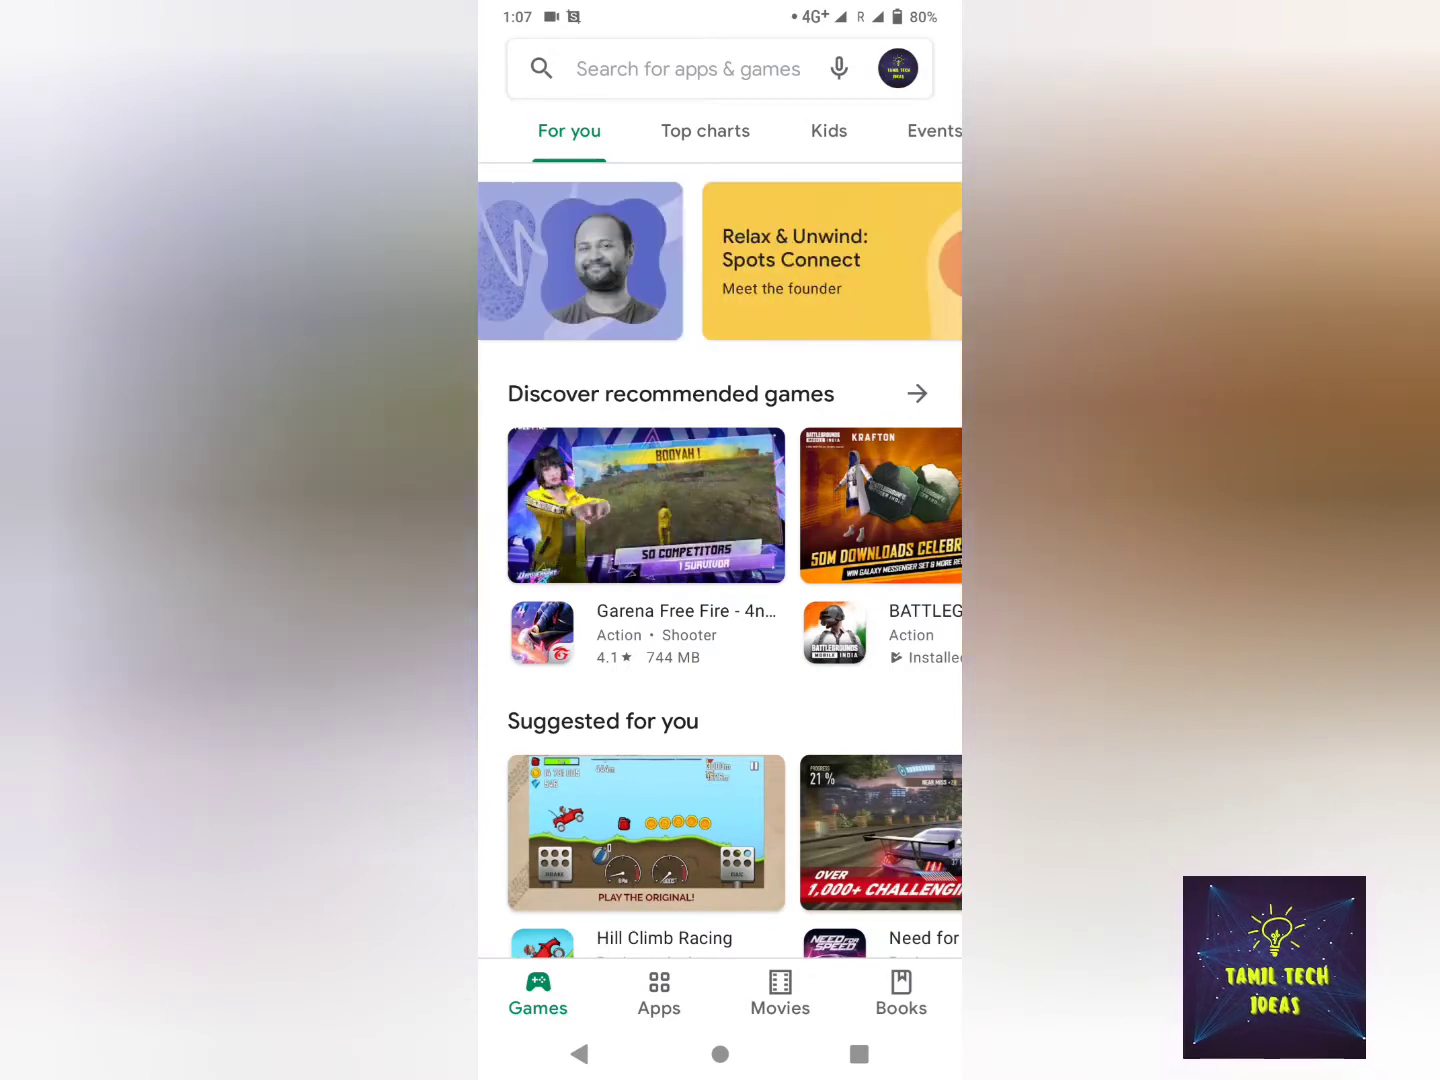
Search Play Store for 'mus' and open the Musicolet Music Player listing from the suggestions
{"action": "scroll", "scroll_direction": "left", "scroll_amount": 3}
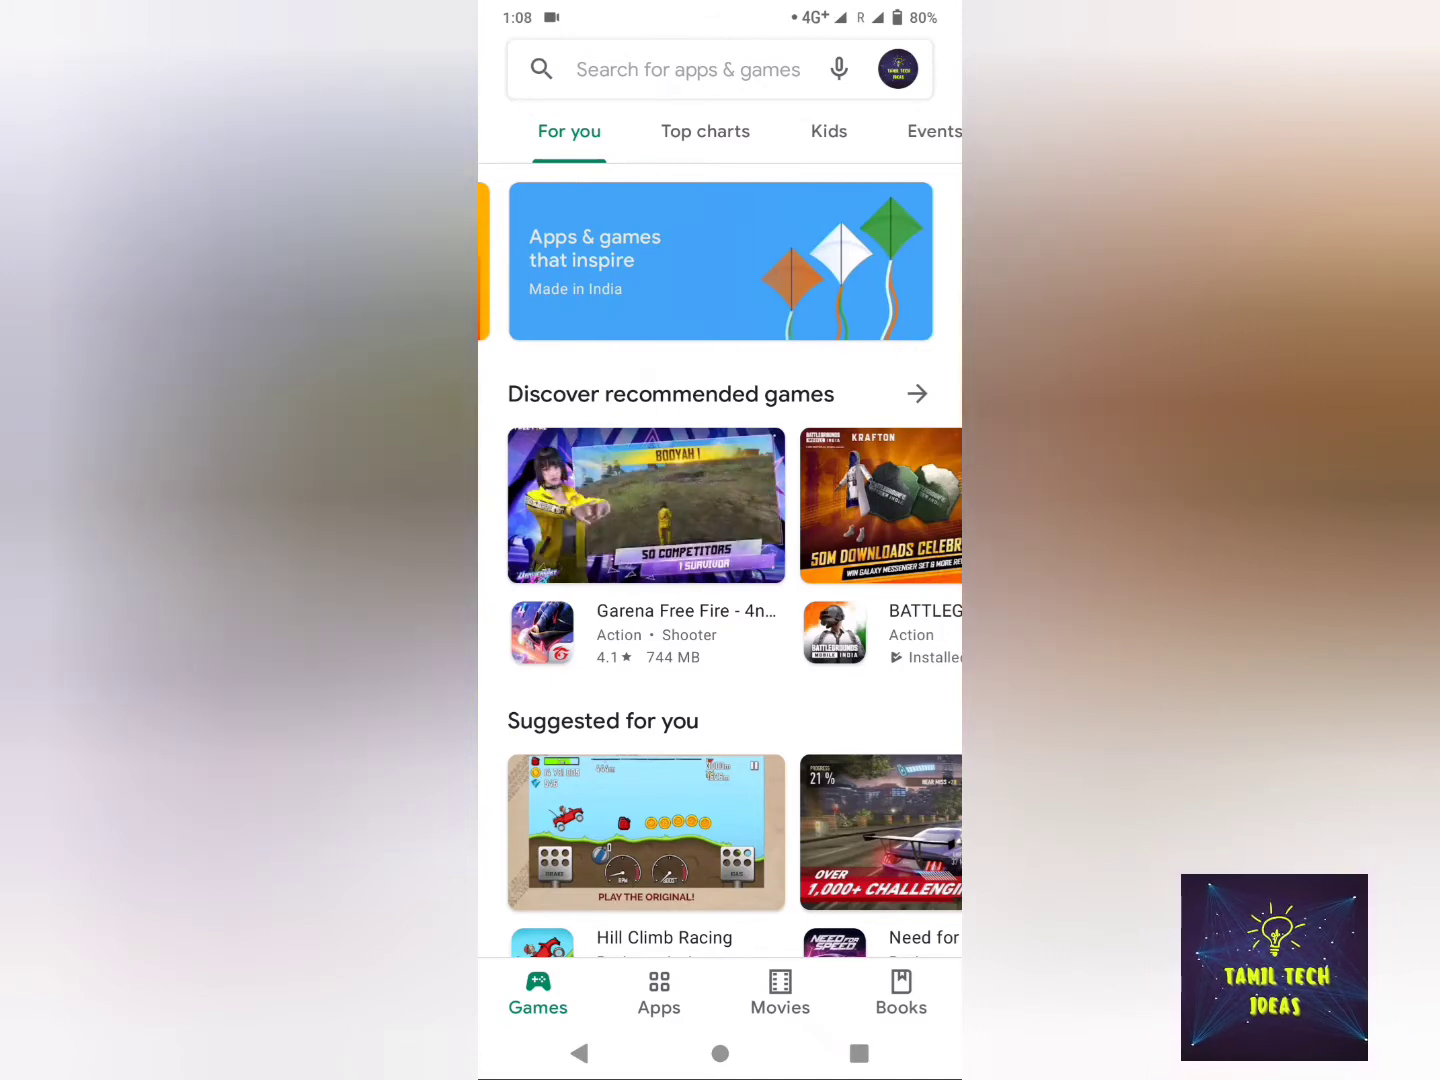
{"action": "left_click", "coordinate": [688, 68]}
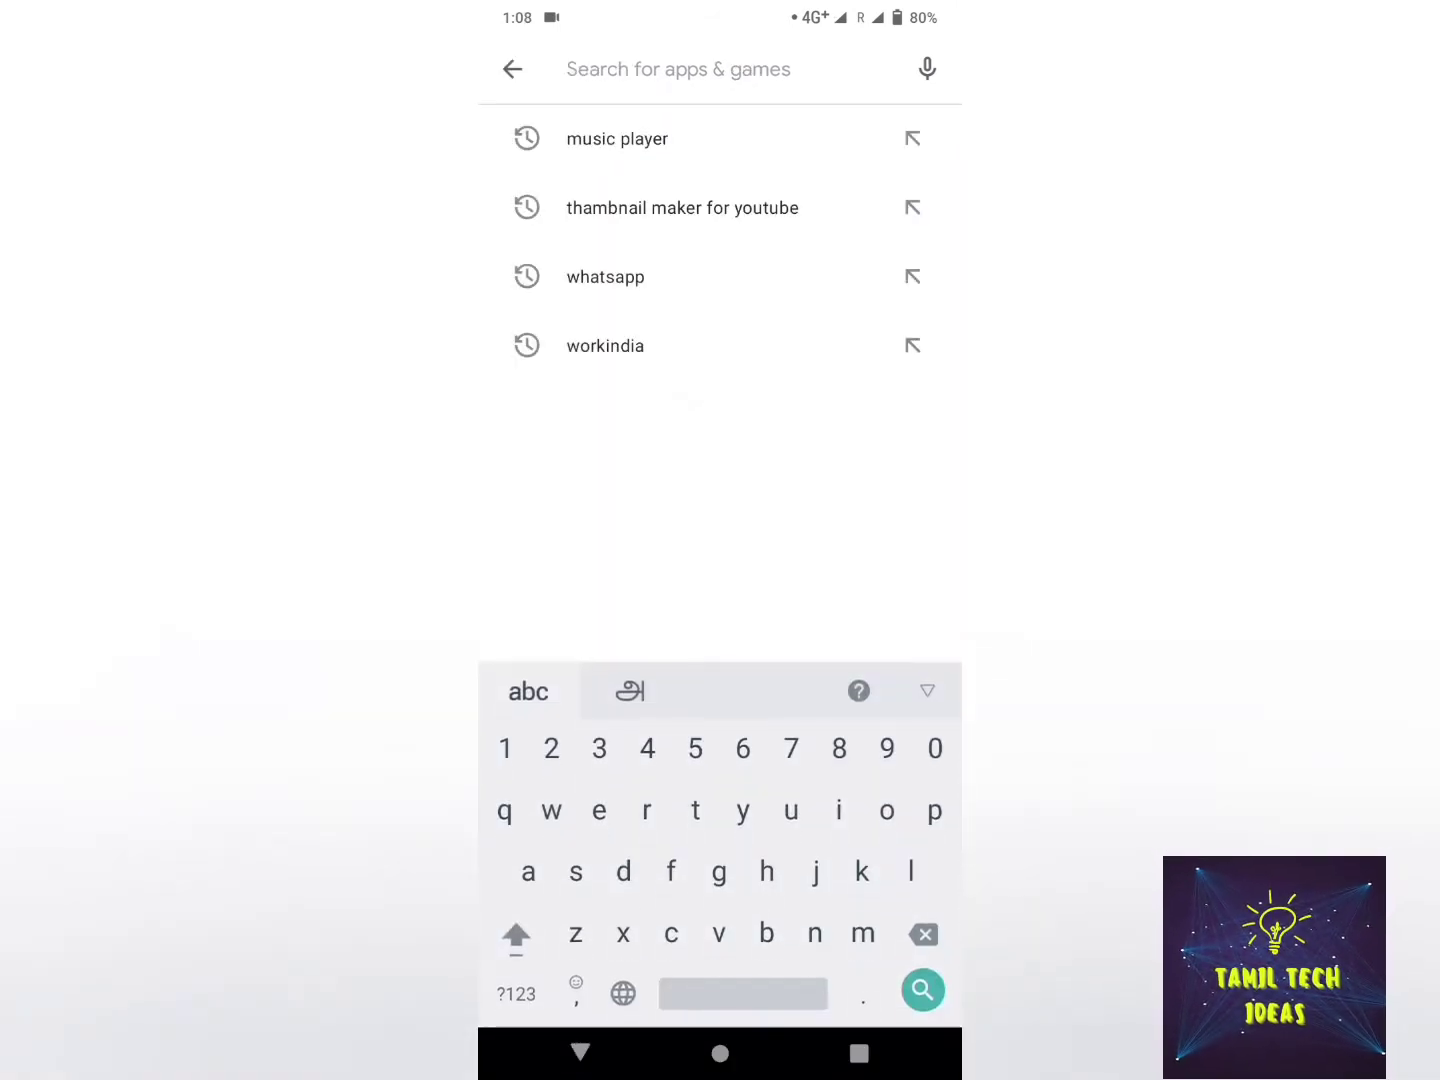
{"action": "left_click", "coordinate": [676, 68]}
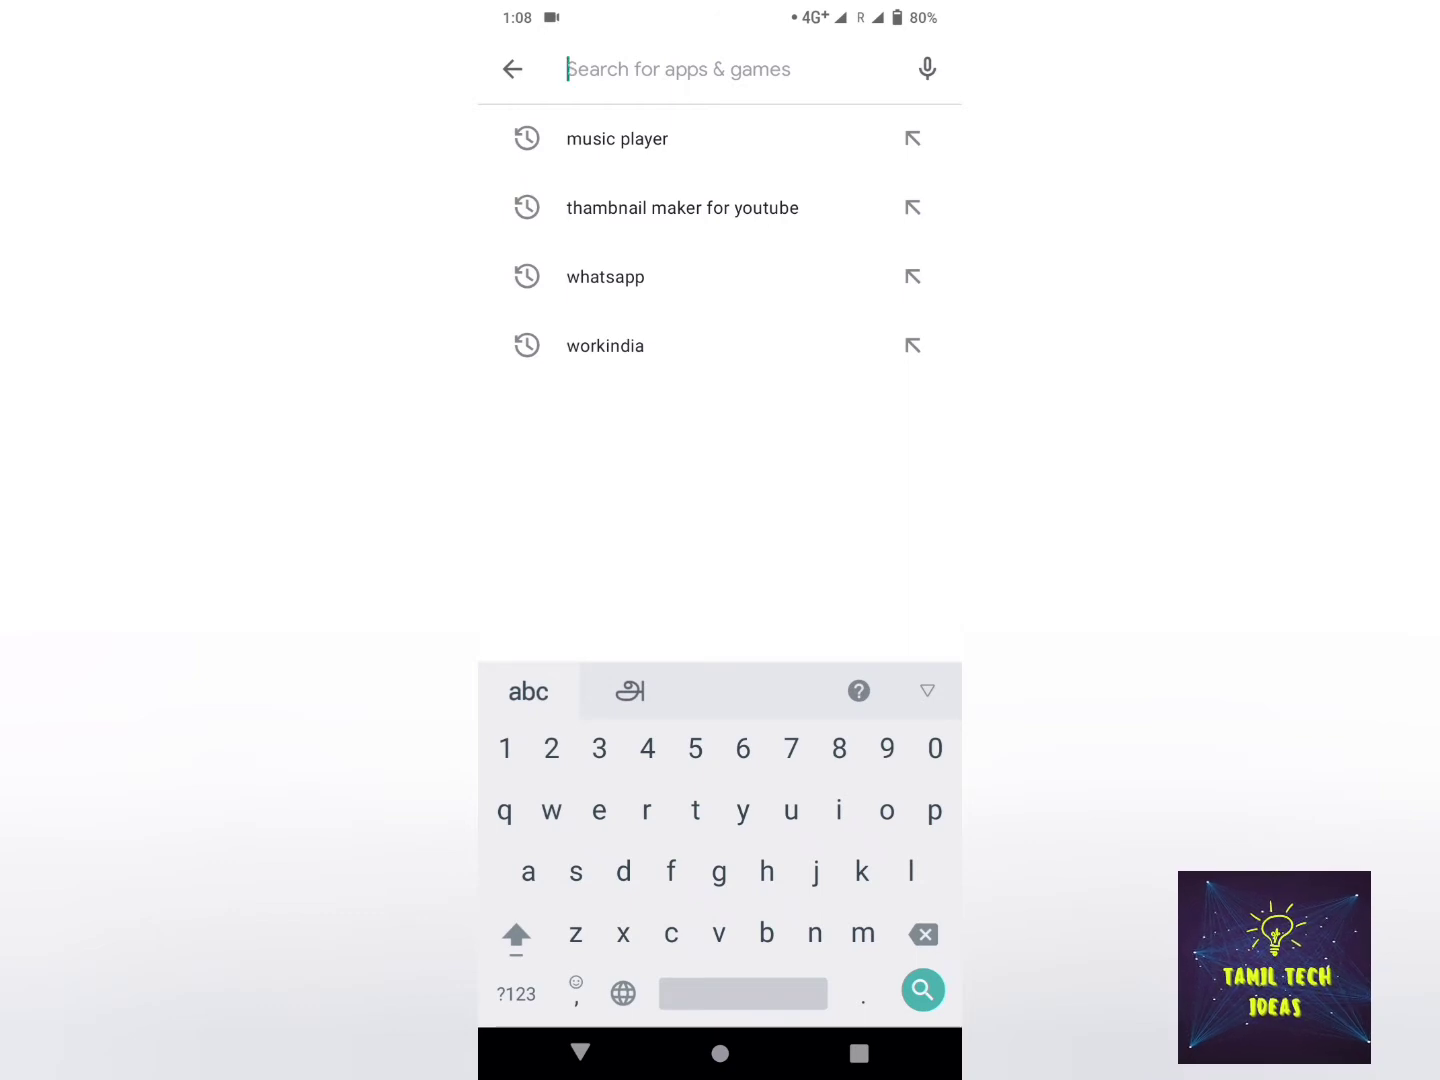
{"action": "type", "text": "musico"}
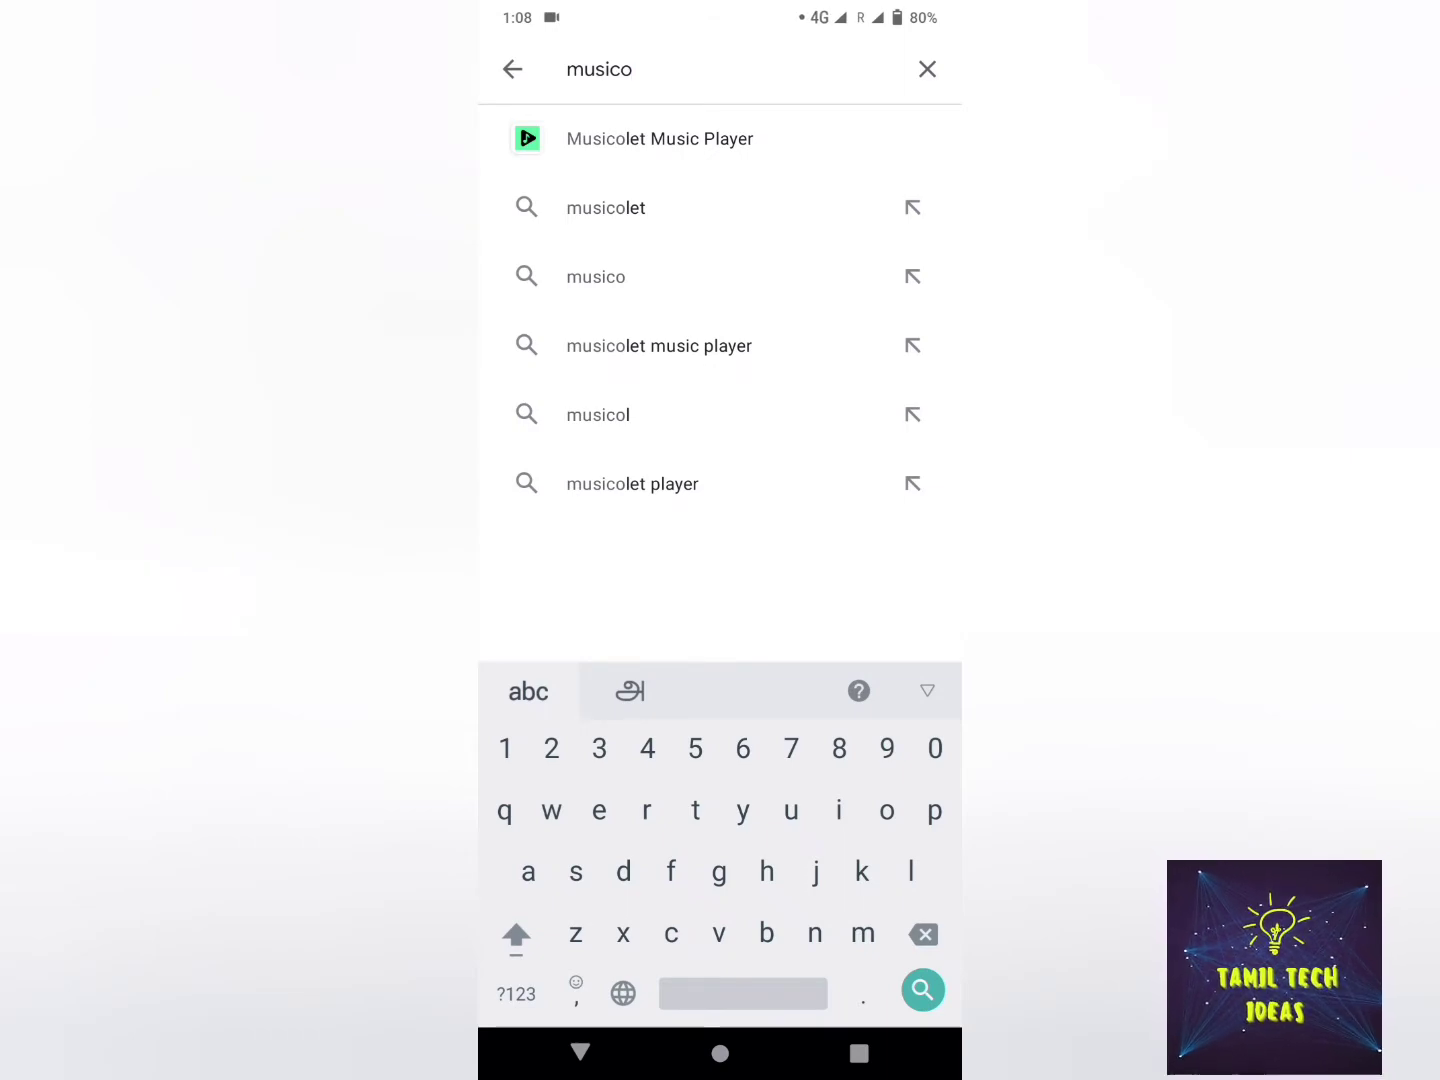
{"action": "left_click", "coordinate": [660, 138]}
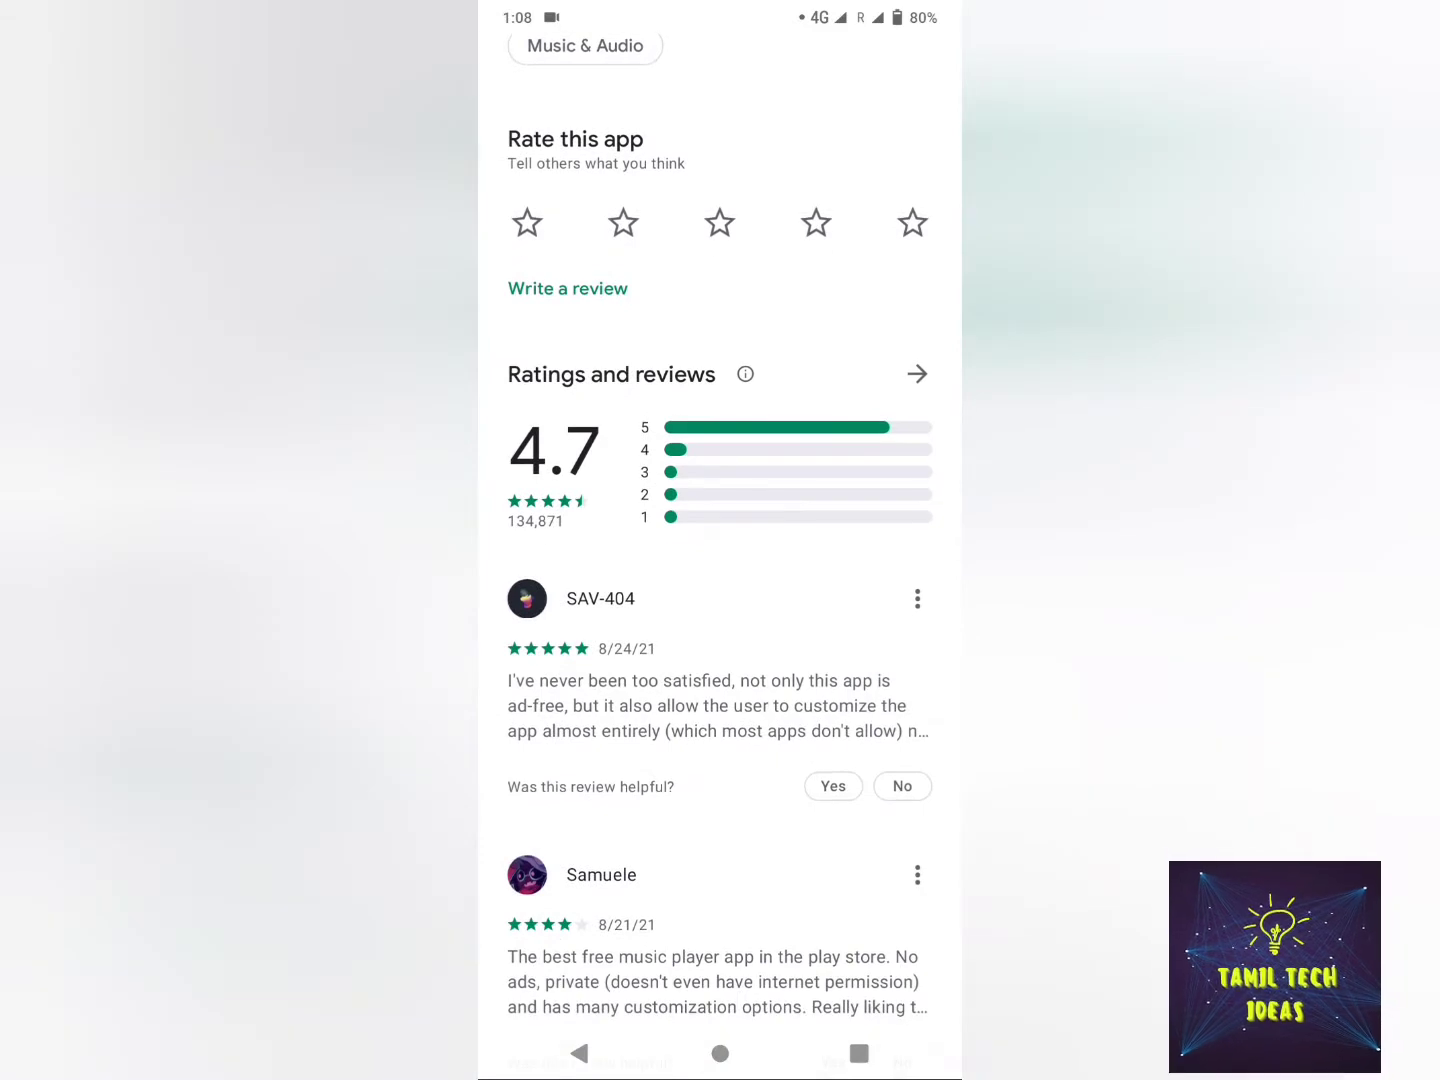
{"action": "scroll", "scroll_direction": "down", "scroll_amount": 3}
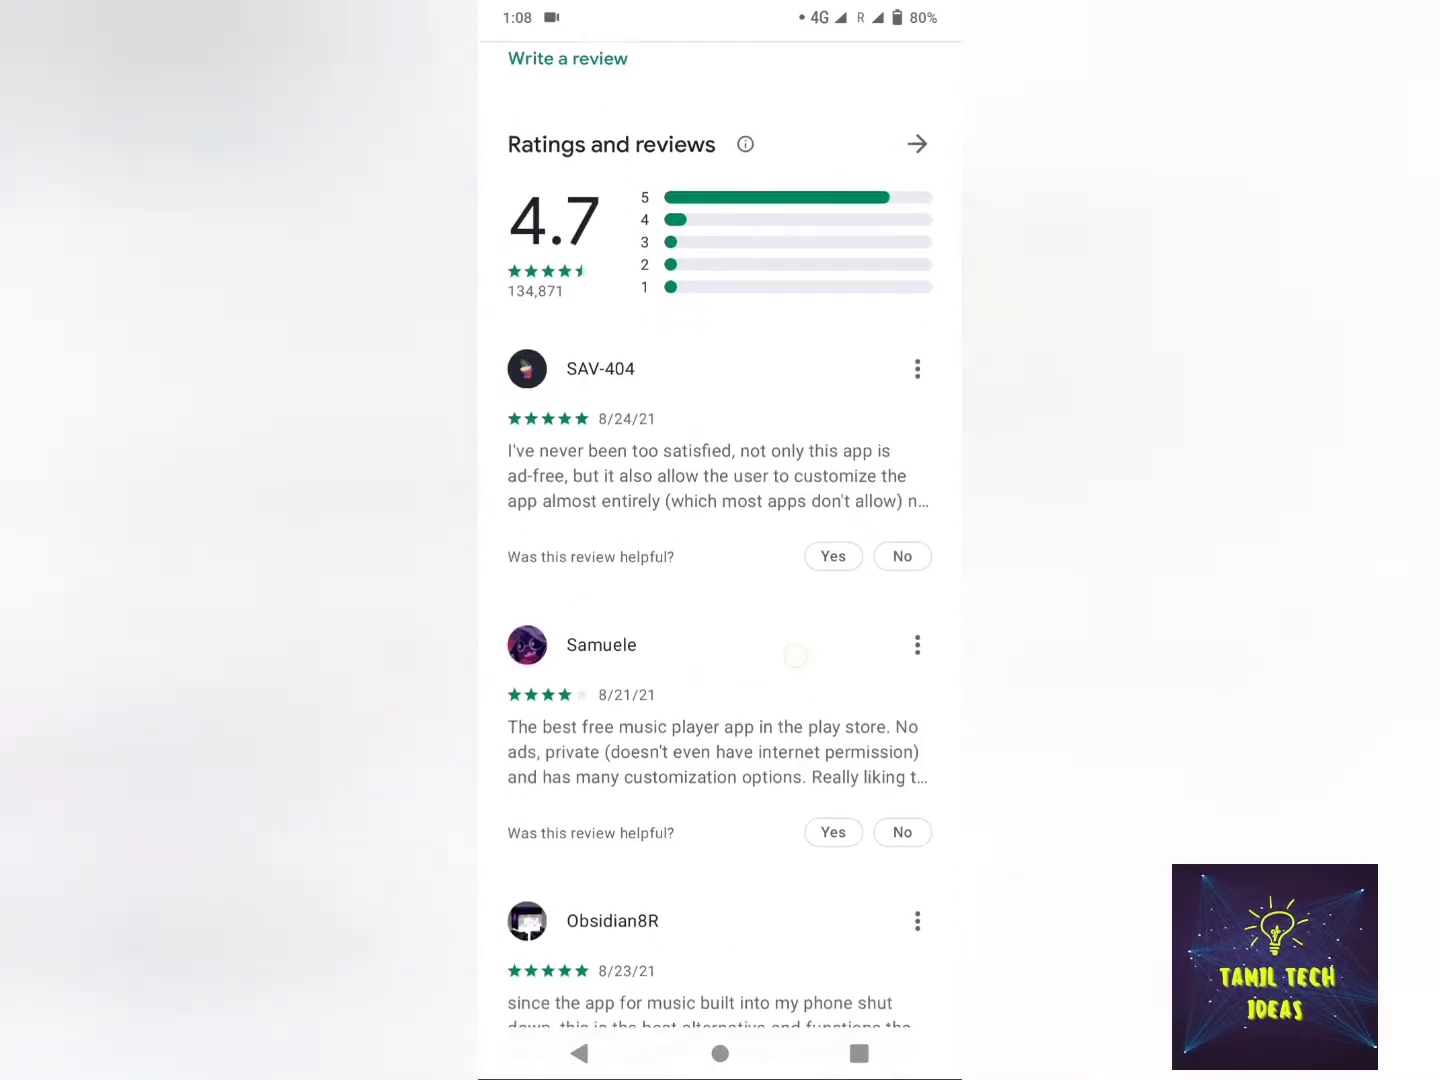
{"action": "scroll", "scroll_direction": "down", "scroll_amount": 3}
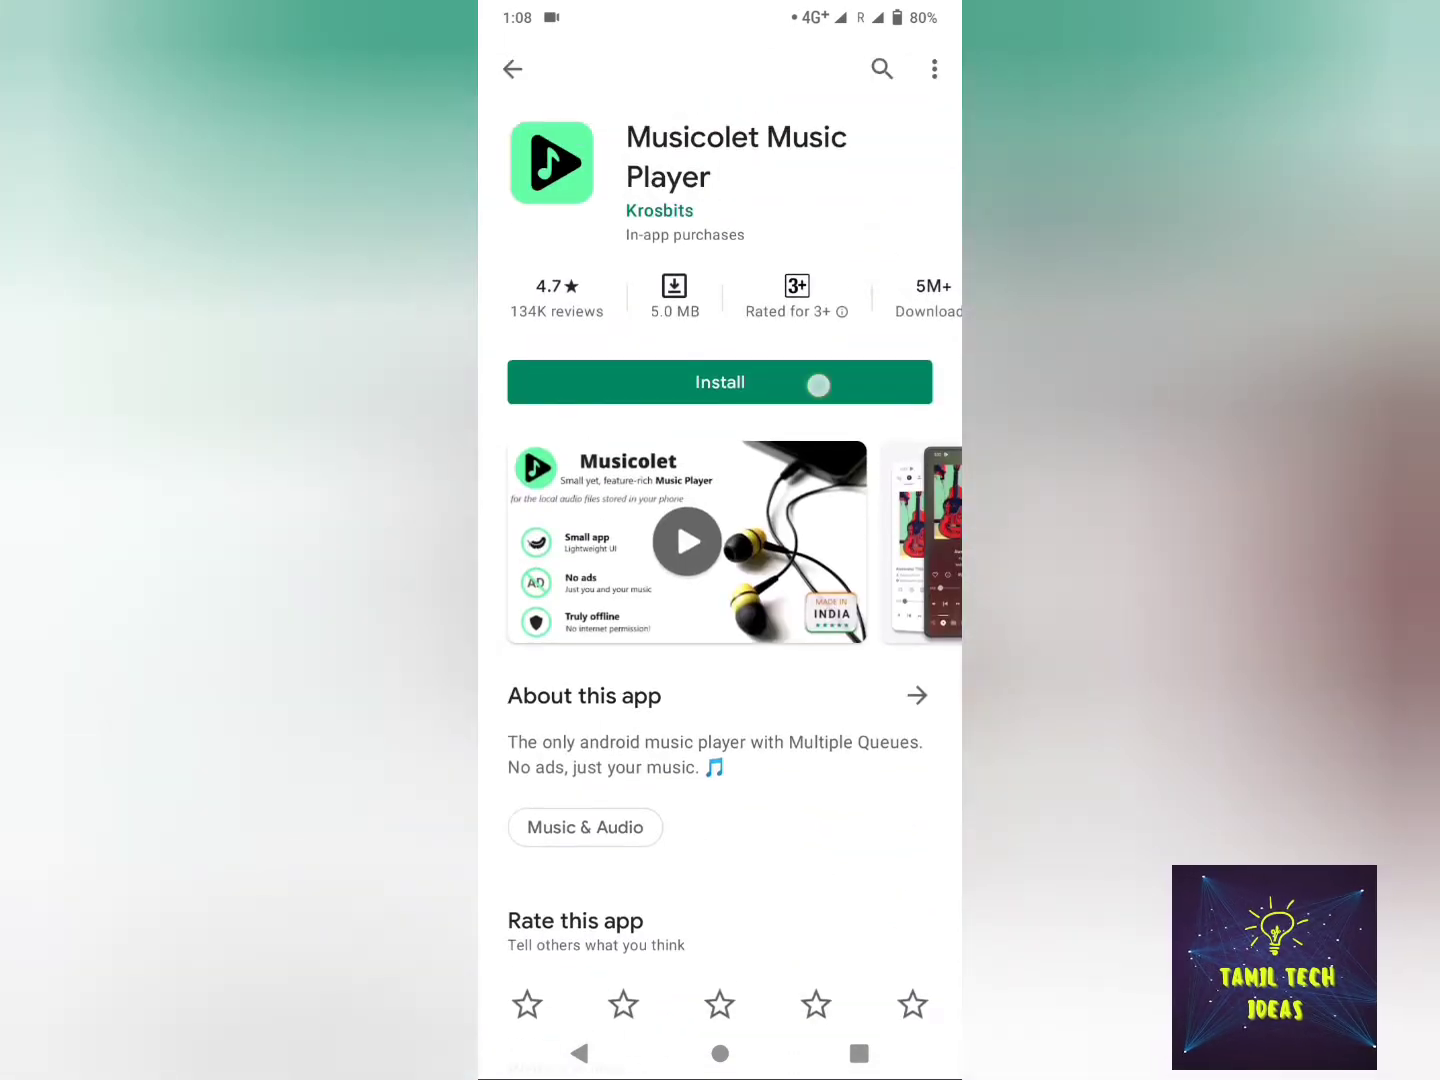
Install Musicolet Music Player and launch it to its welcome screen
{"action": "left_click", "coordinate": [720, 380]}
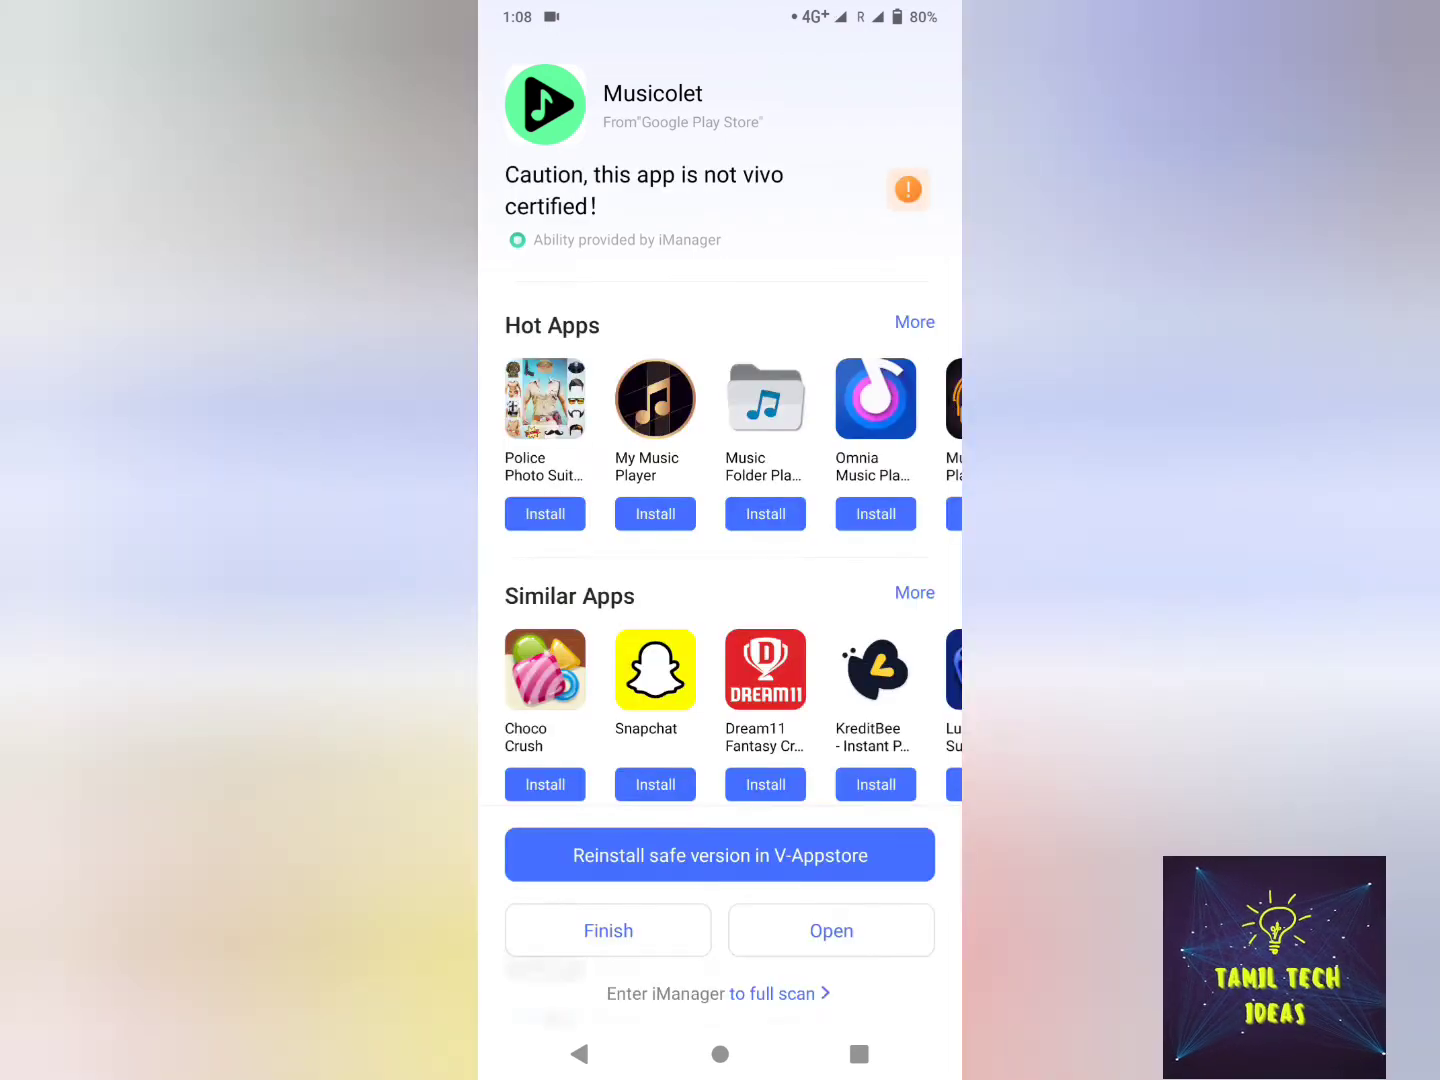
{"action": "left_click", "coordinate": [830, 930]}
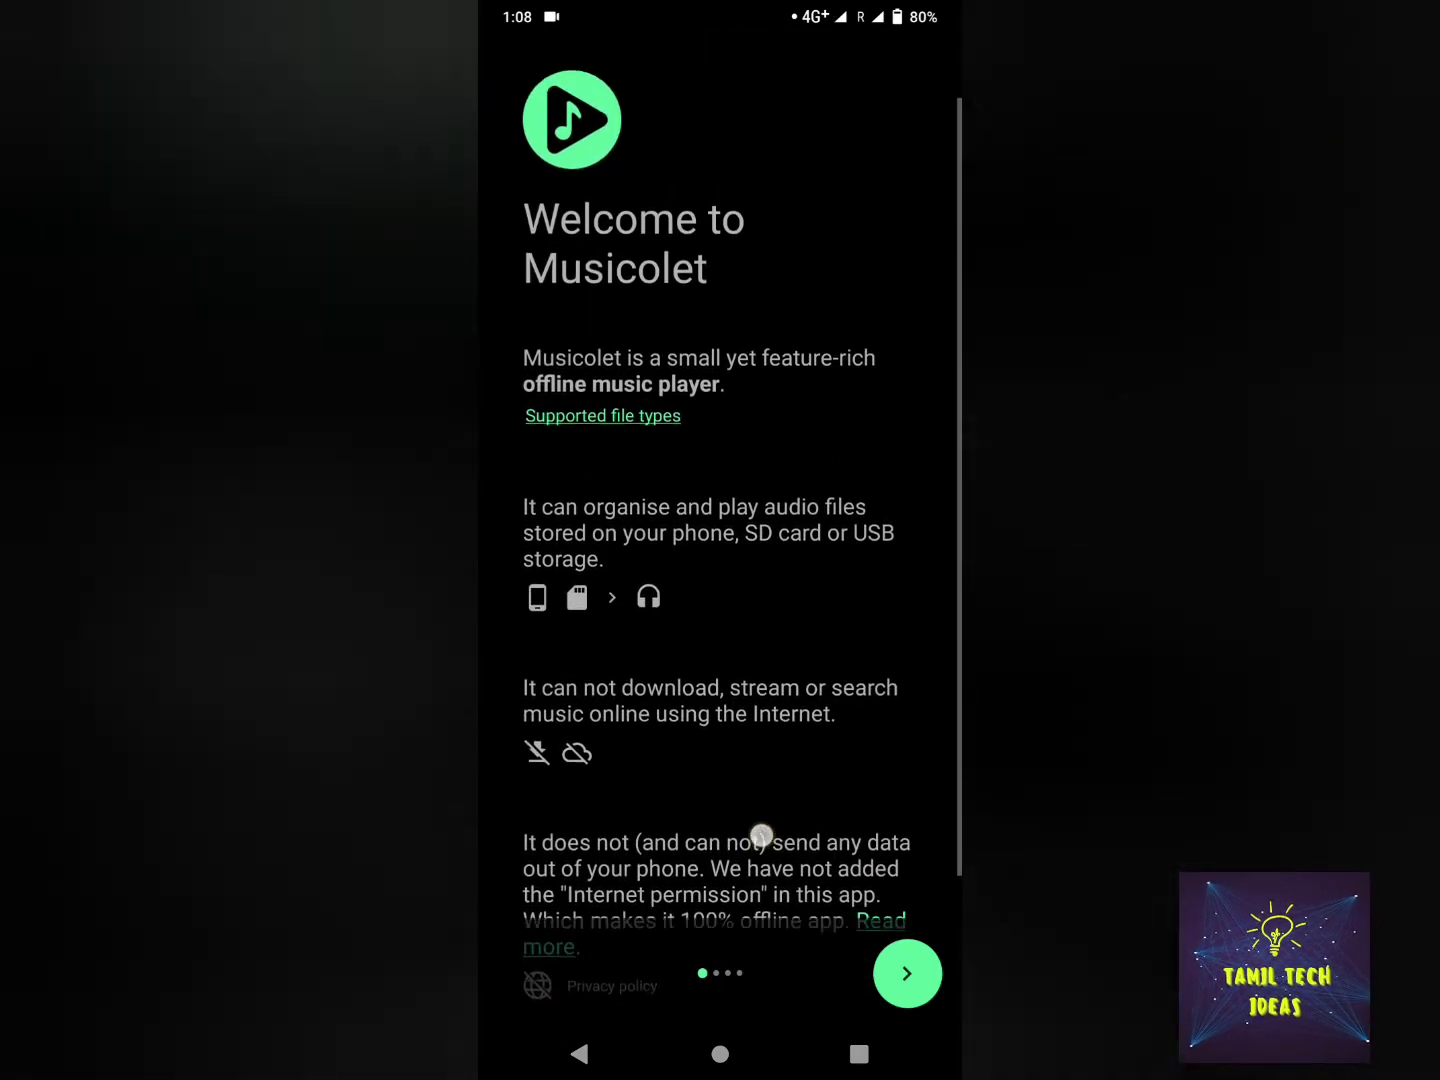
Continue past the welcome screen and allow the media files permission
{"action": "scroll", "scroll_direction": "up", "scroll_amount": 3}
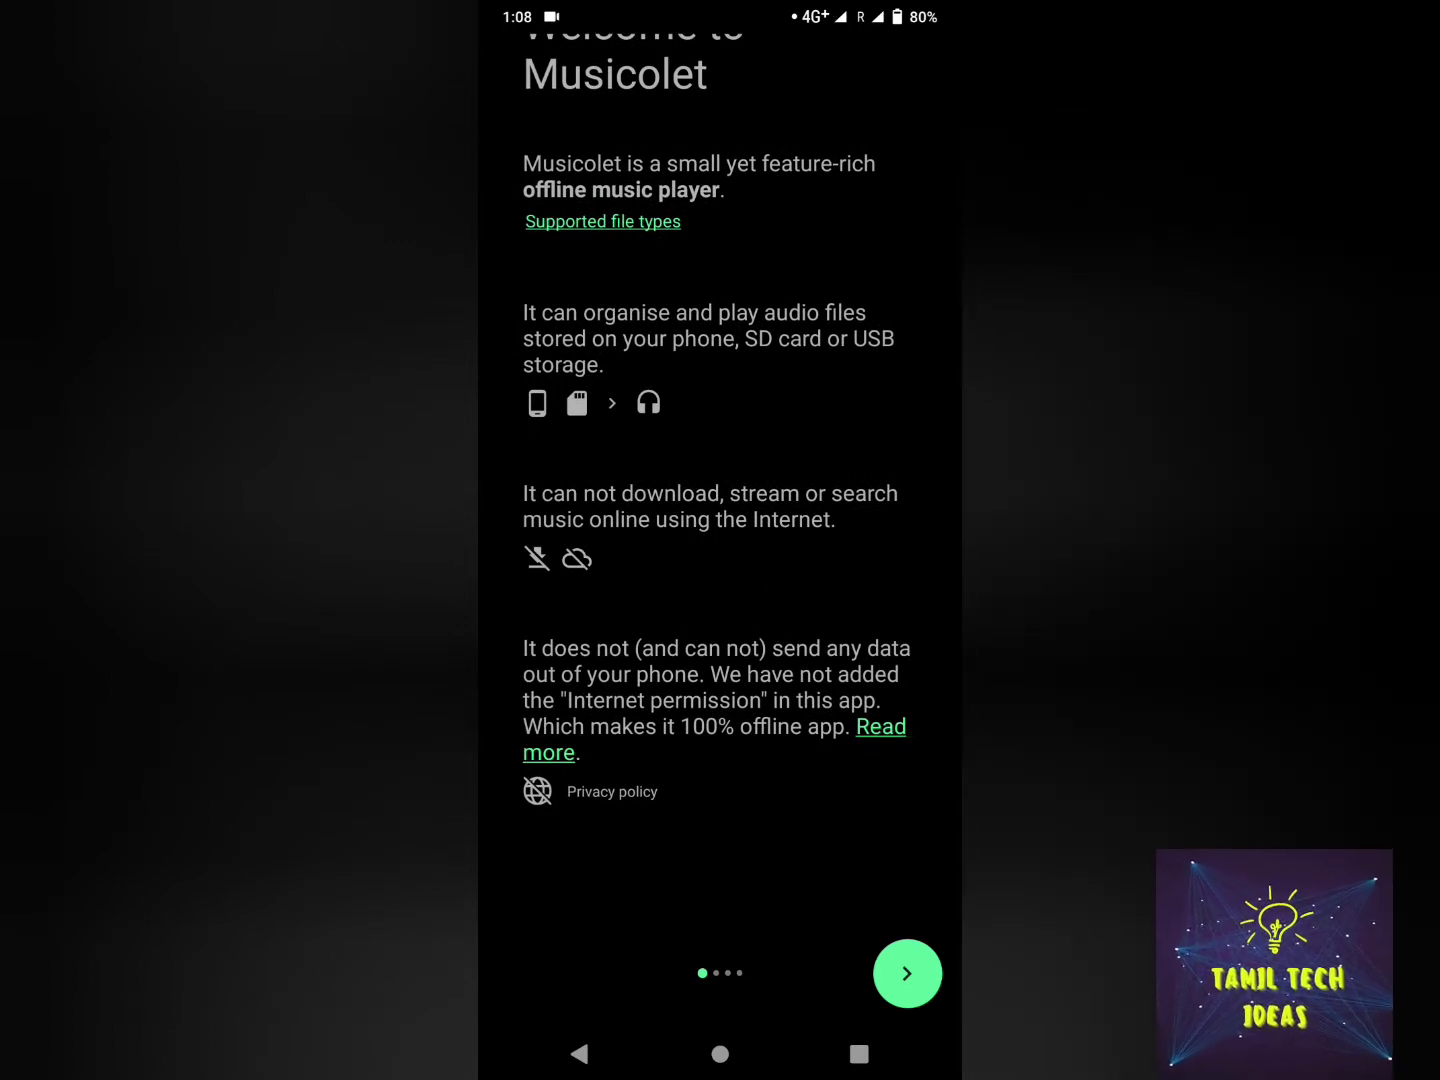
{"action": "left_click", "coordinate": [908, 972]}
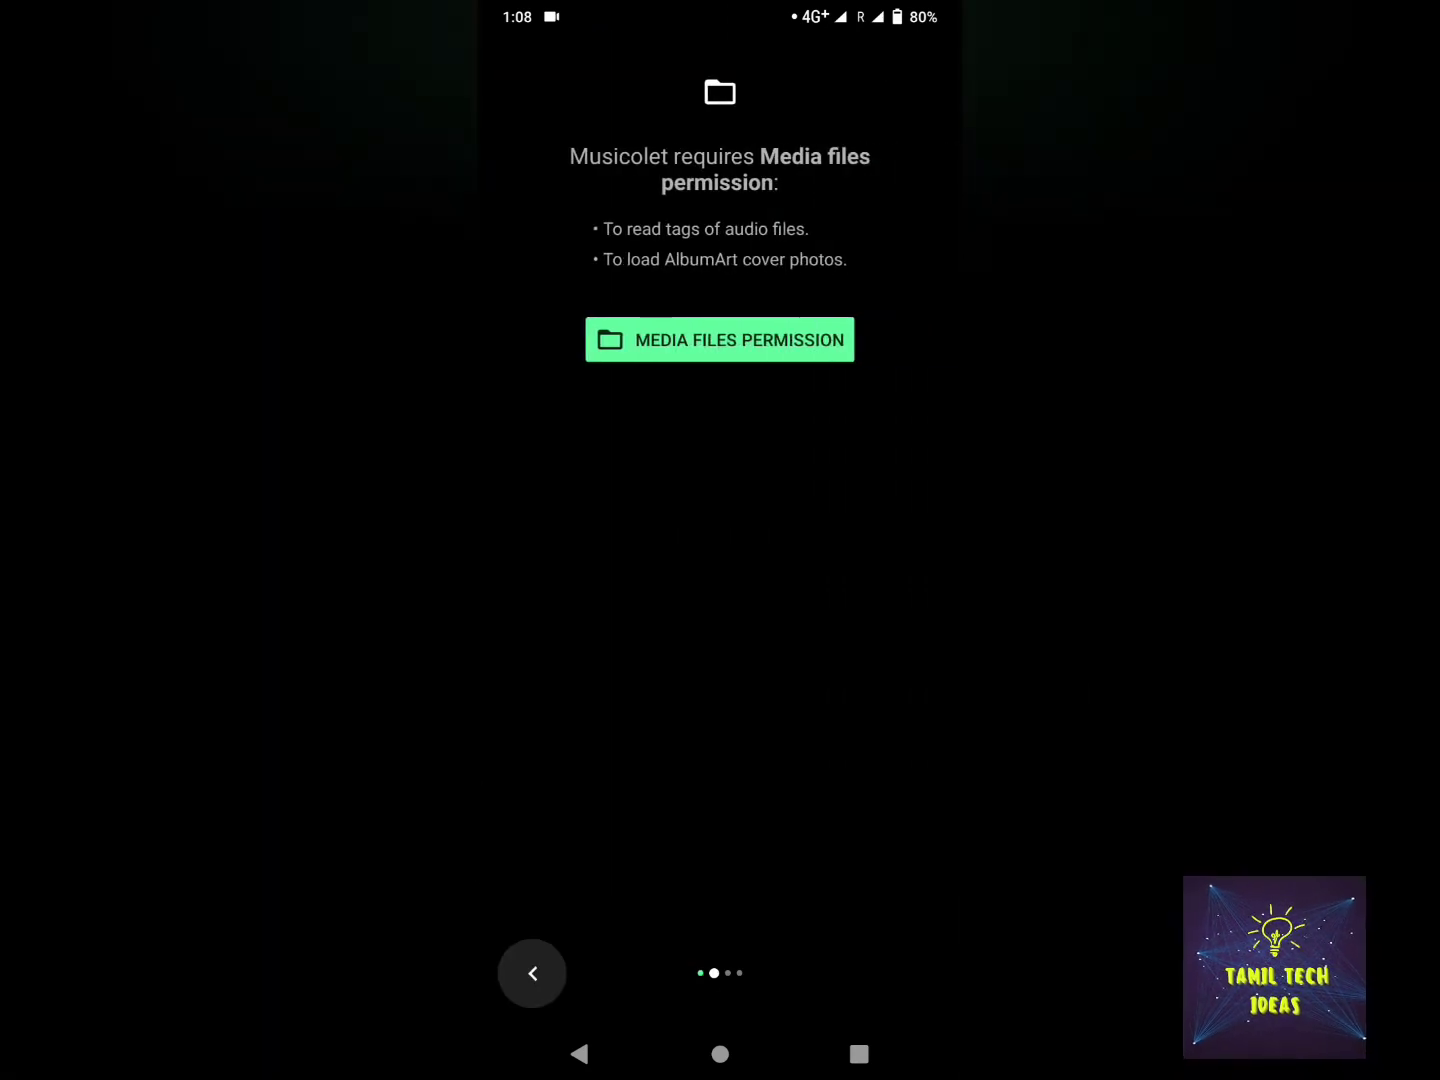
{"action": "left_click", "coordinate": [720, 340]}
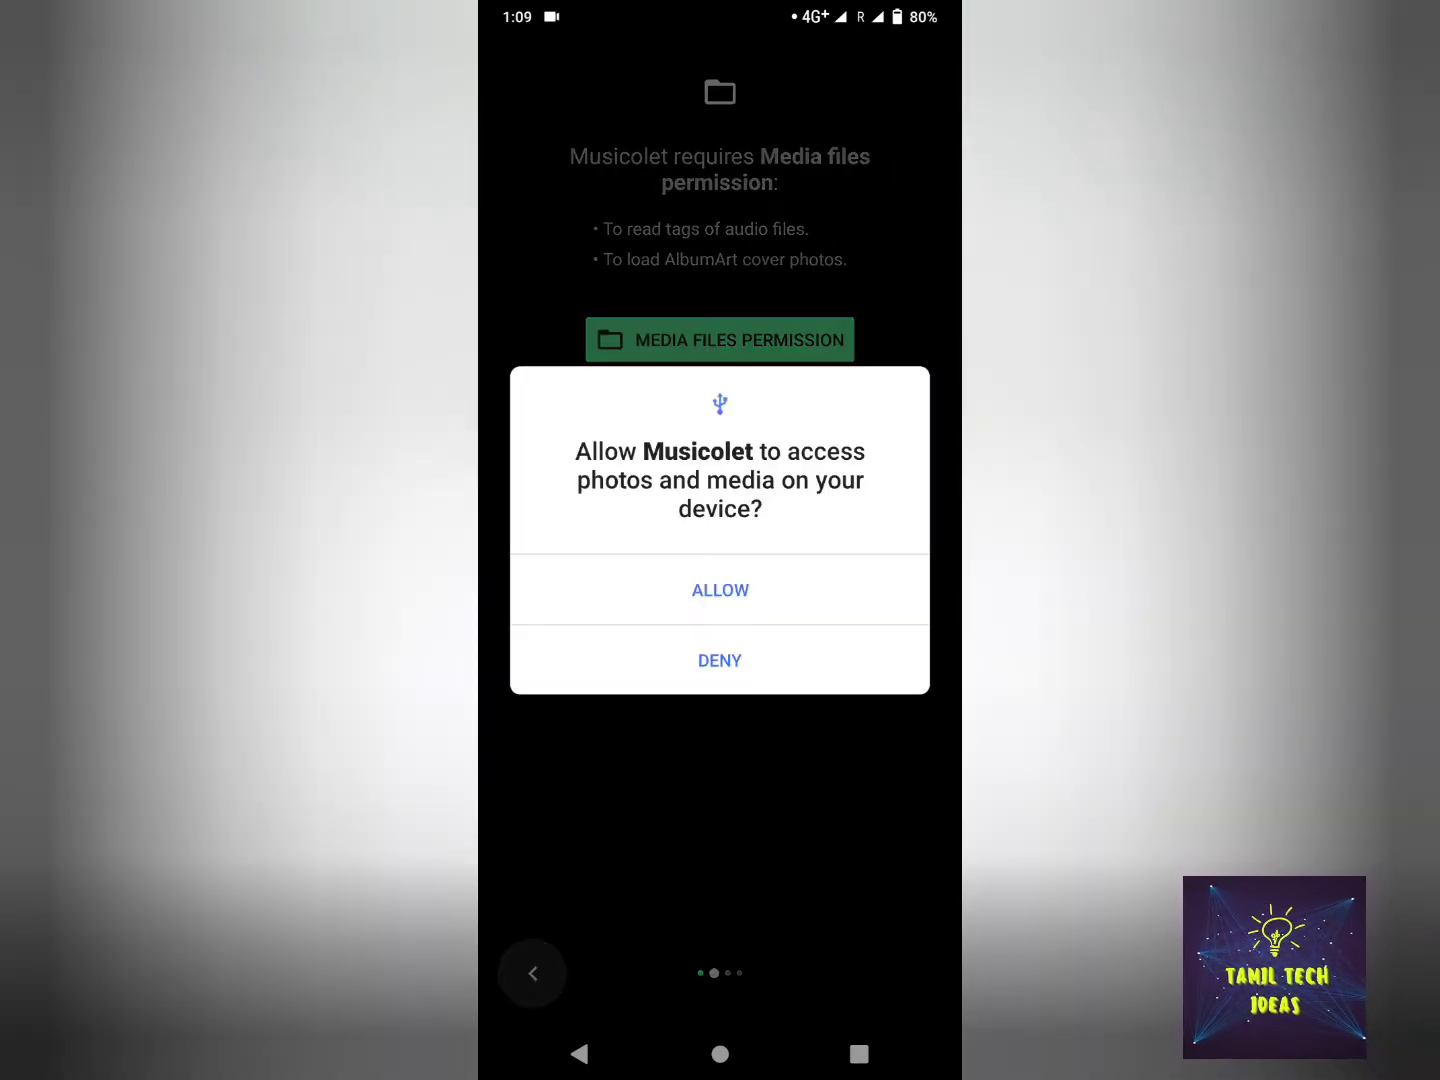
{"action": "left_click", "coordinate": [720, 590]}
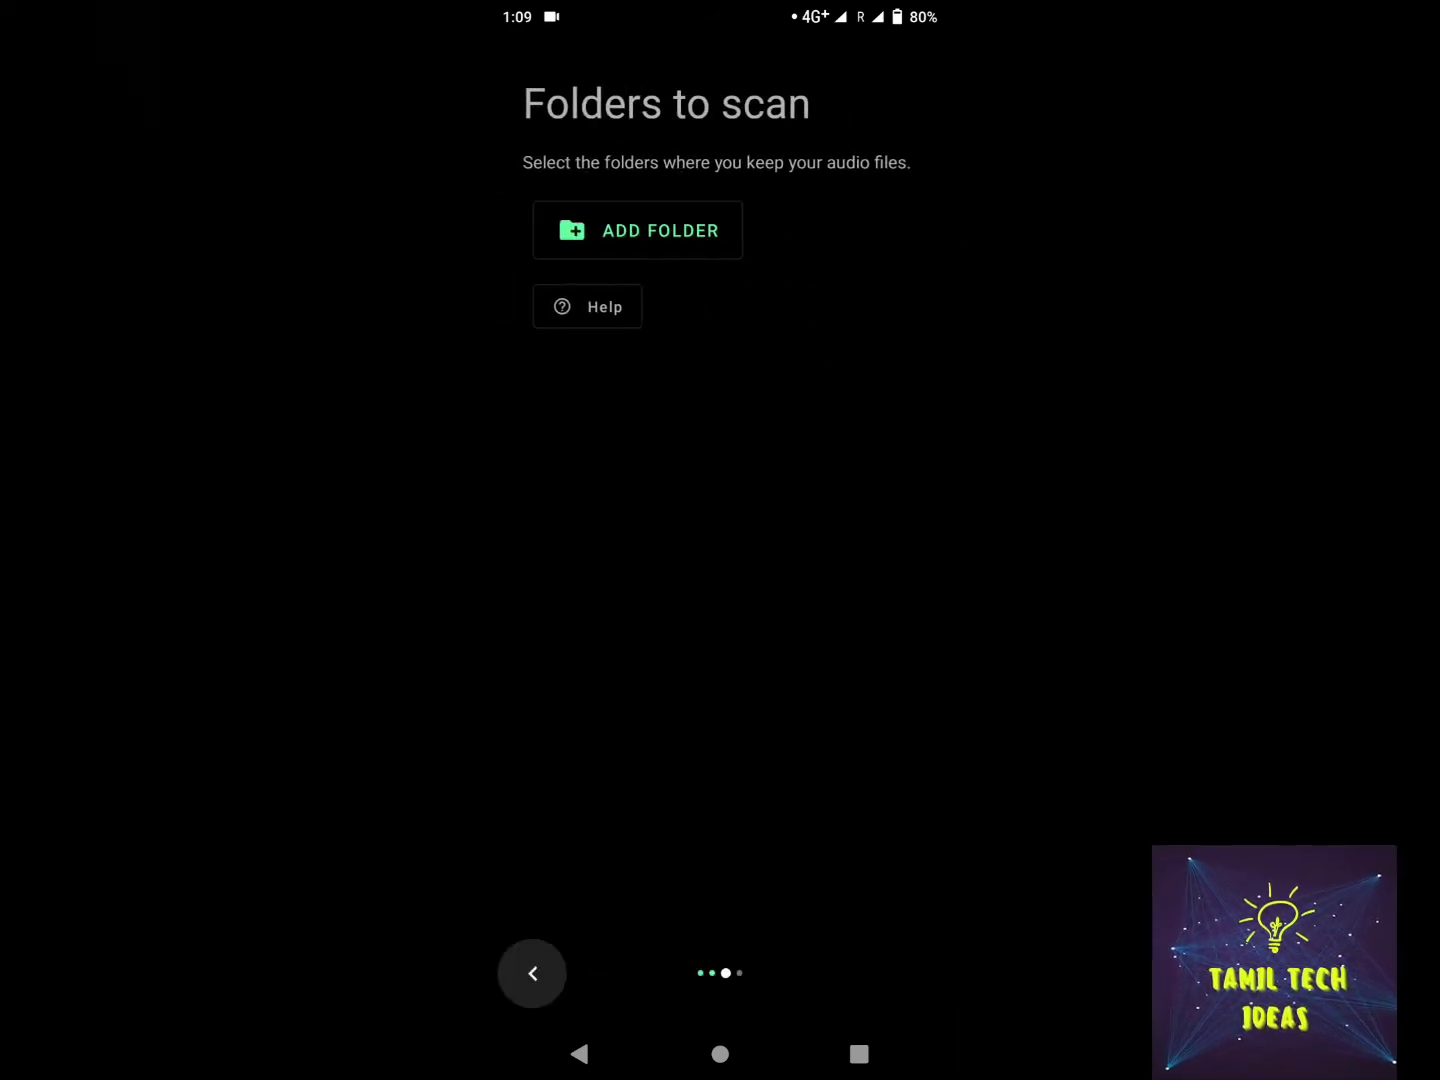
Add the phone's Music folder as a folder to scan and allow access to it
{"action": "left_click", "coordinate": [636, 230]}
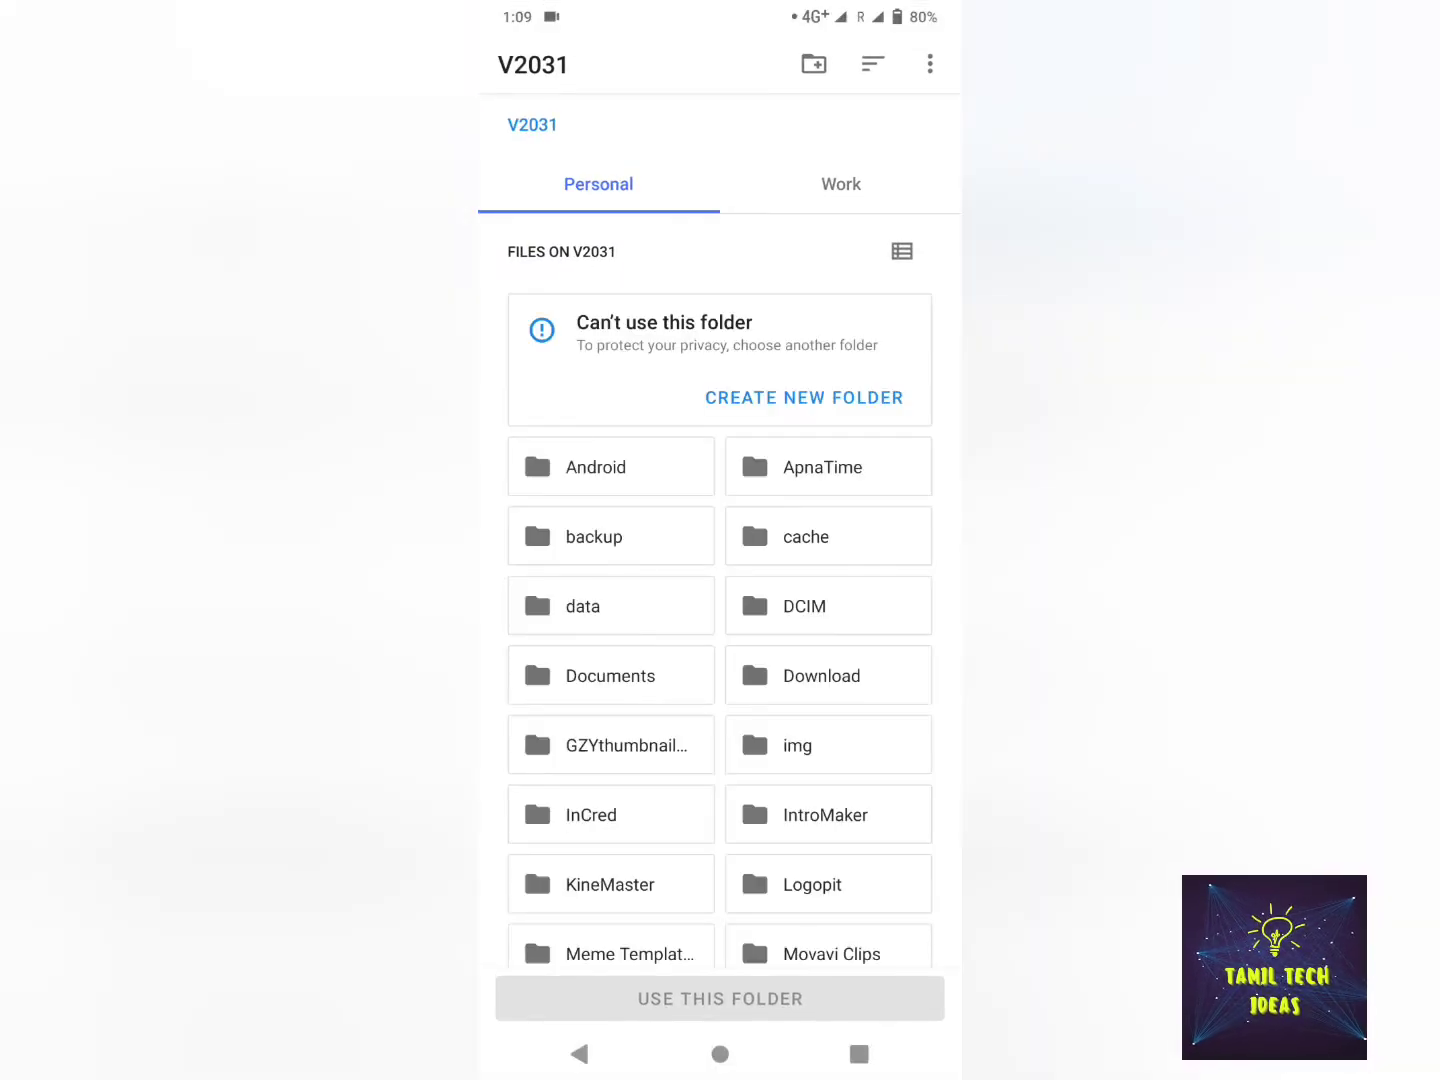
{"action": "scroll", "scroll_direction": "down", "scroll_amount": 3}
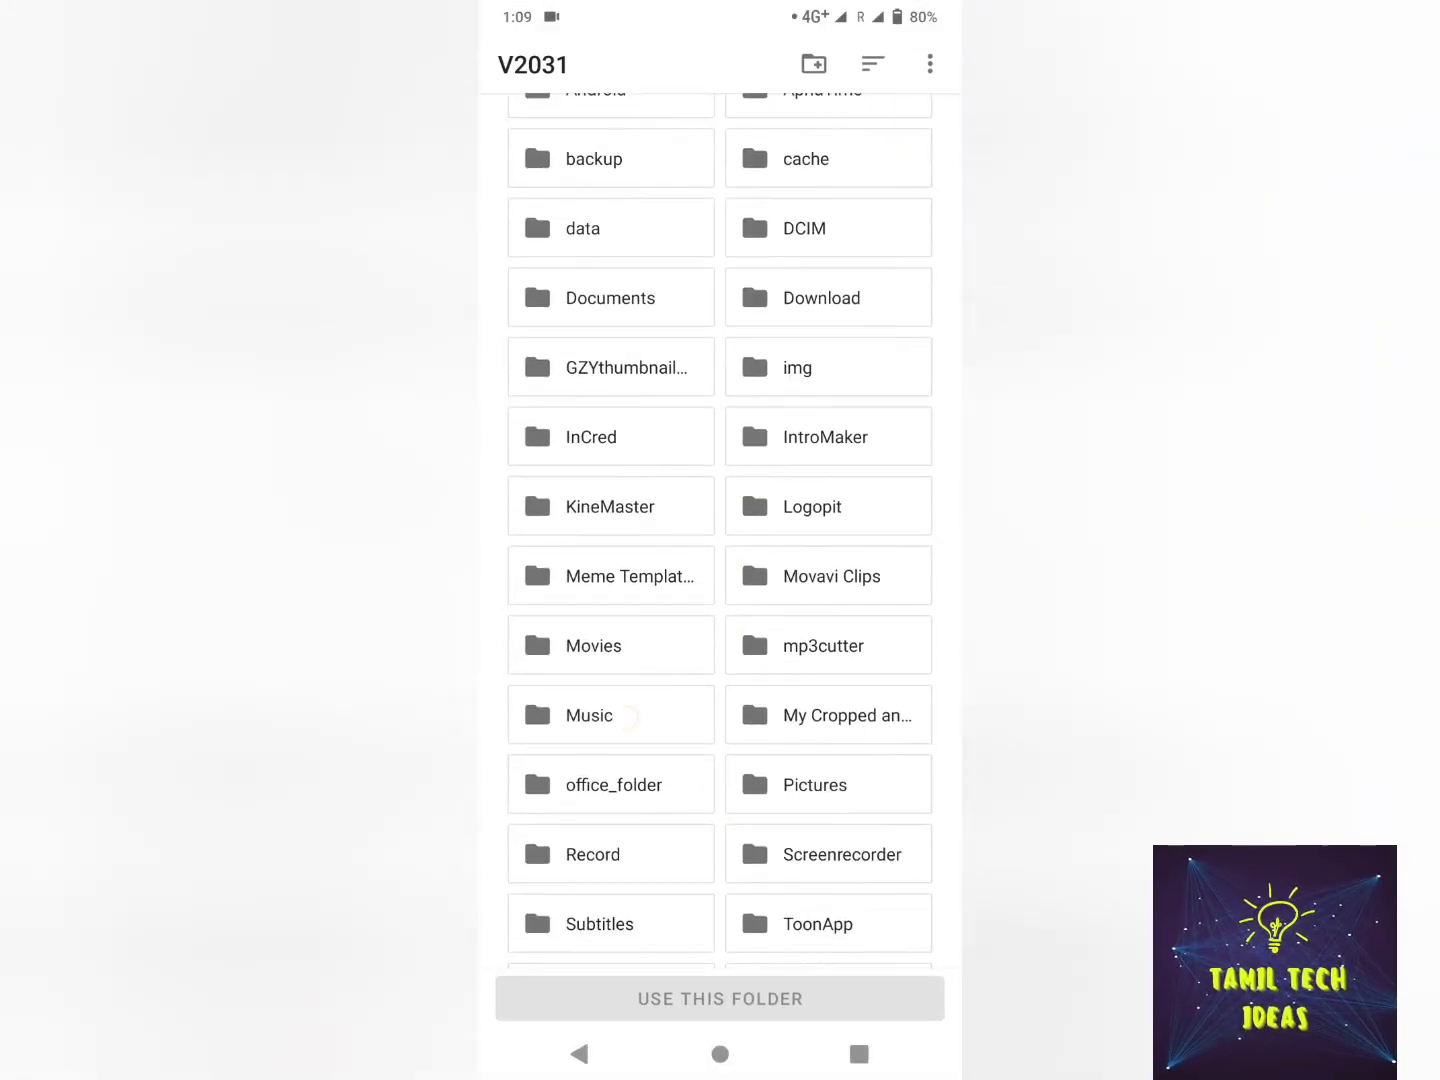
{"action": "left_click", "coordinate": [588, 714]}
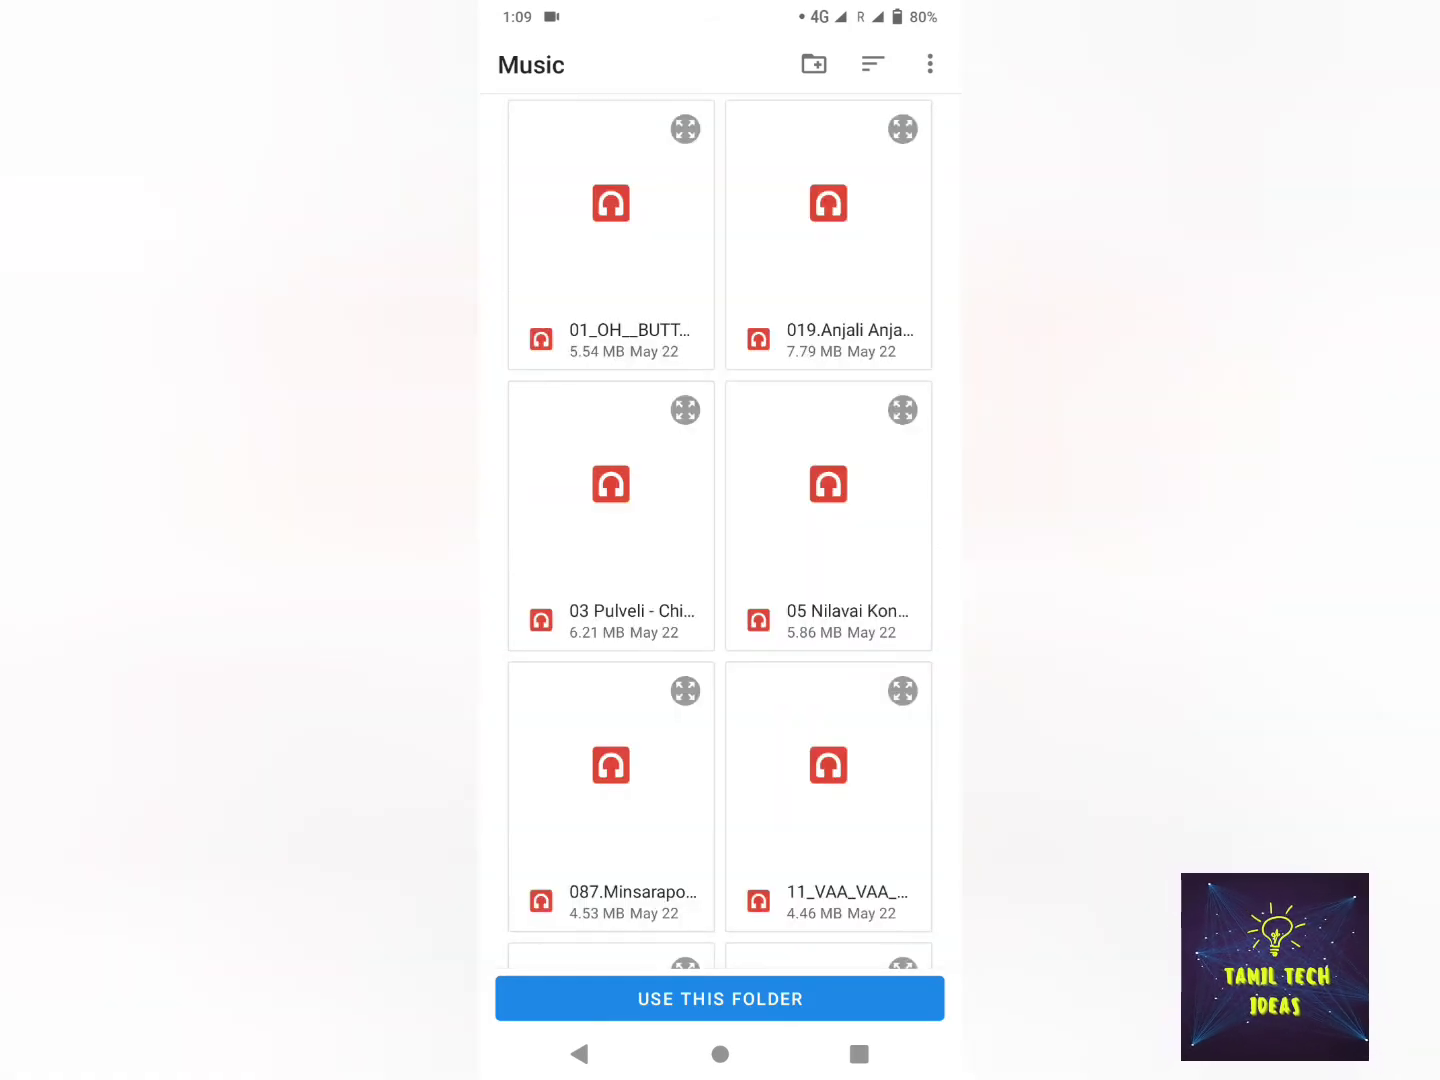
{"action": "left_click", "coordinate": [720, 998]}
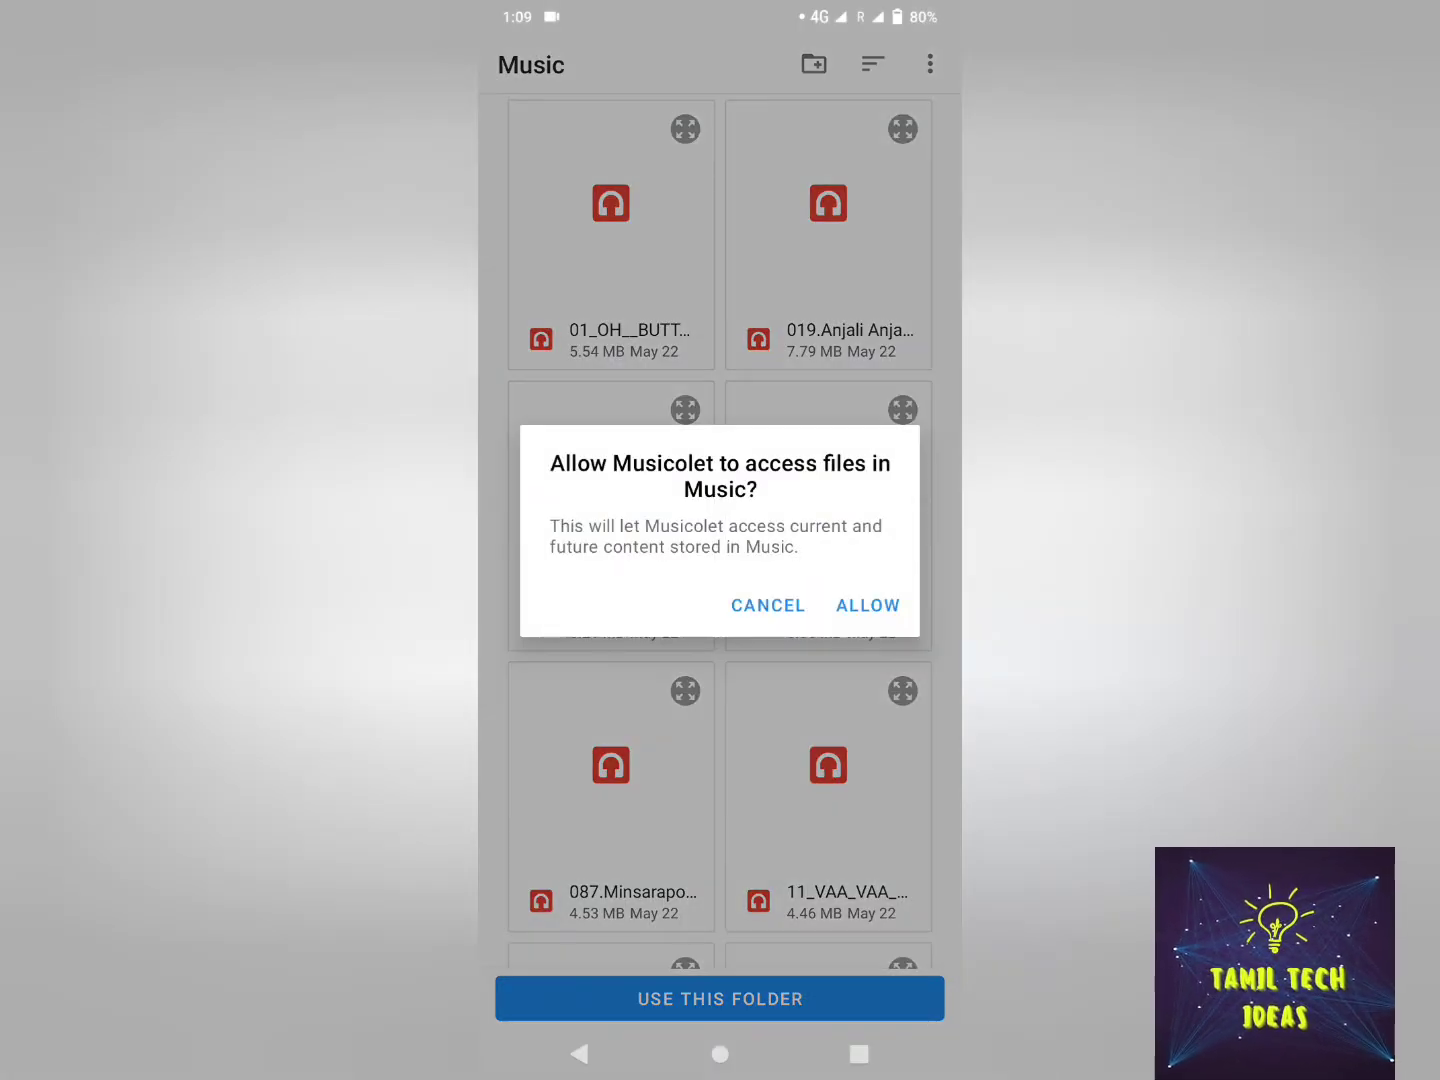
{"action": "left_click", "coordinate": [868, 604]}
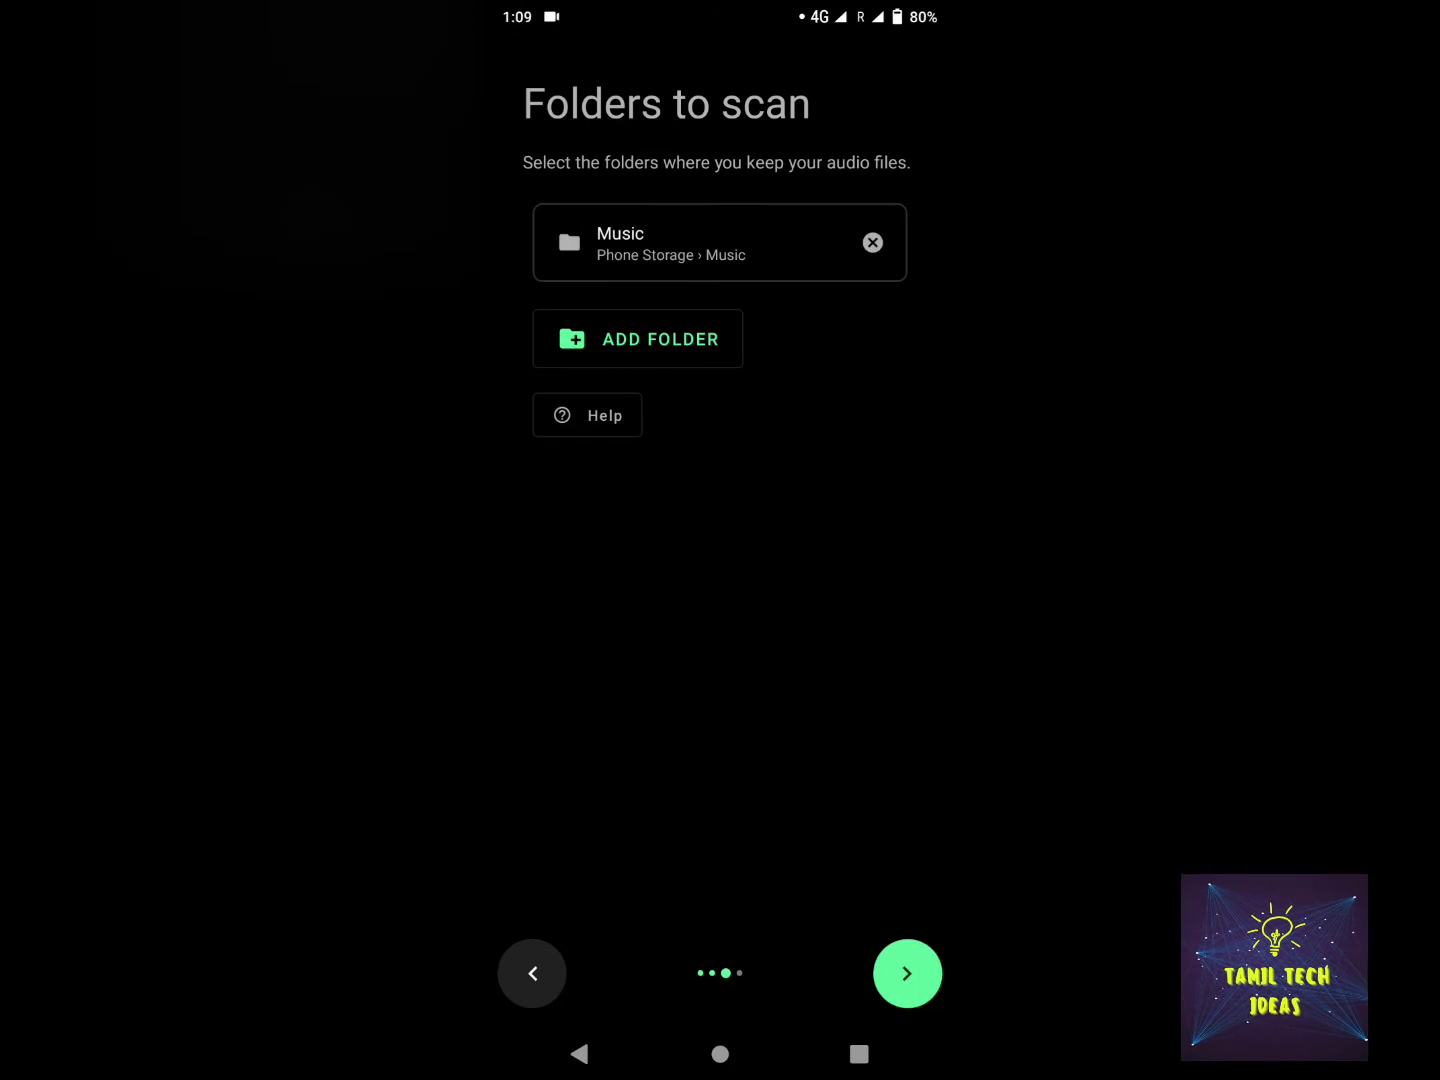
Choose the Black (AMOLED) theme, finish setup and decline restoring a backup
{"action": "left_click", "coordinate": [908, 972]}
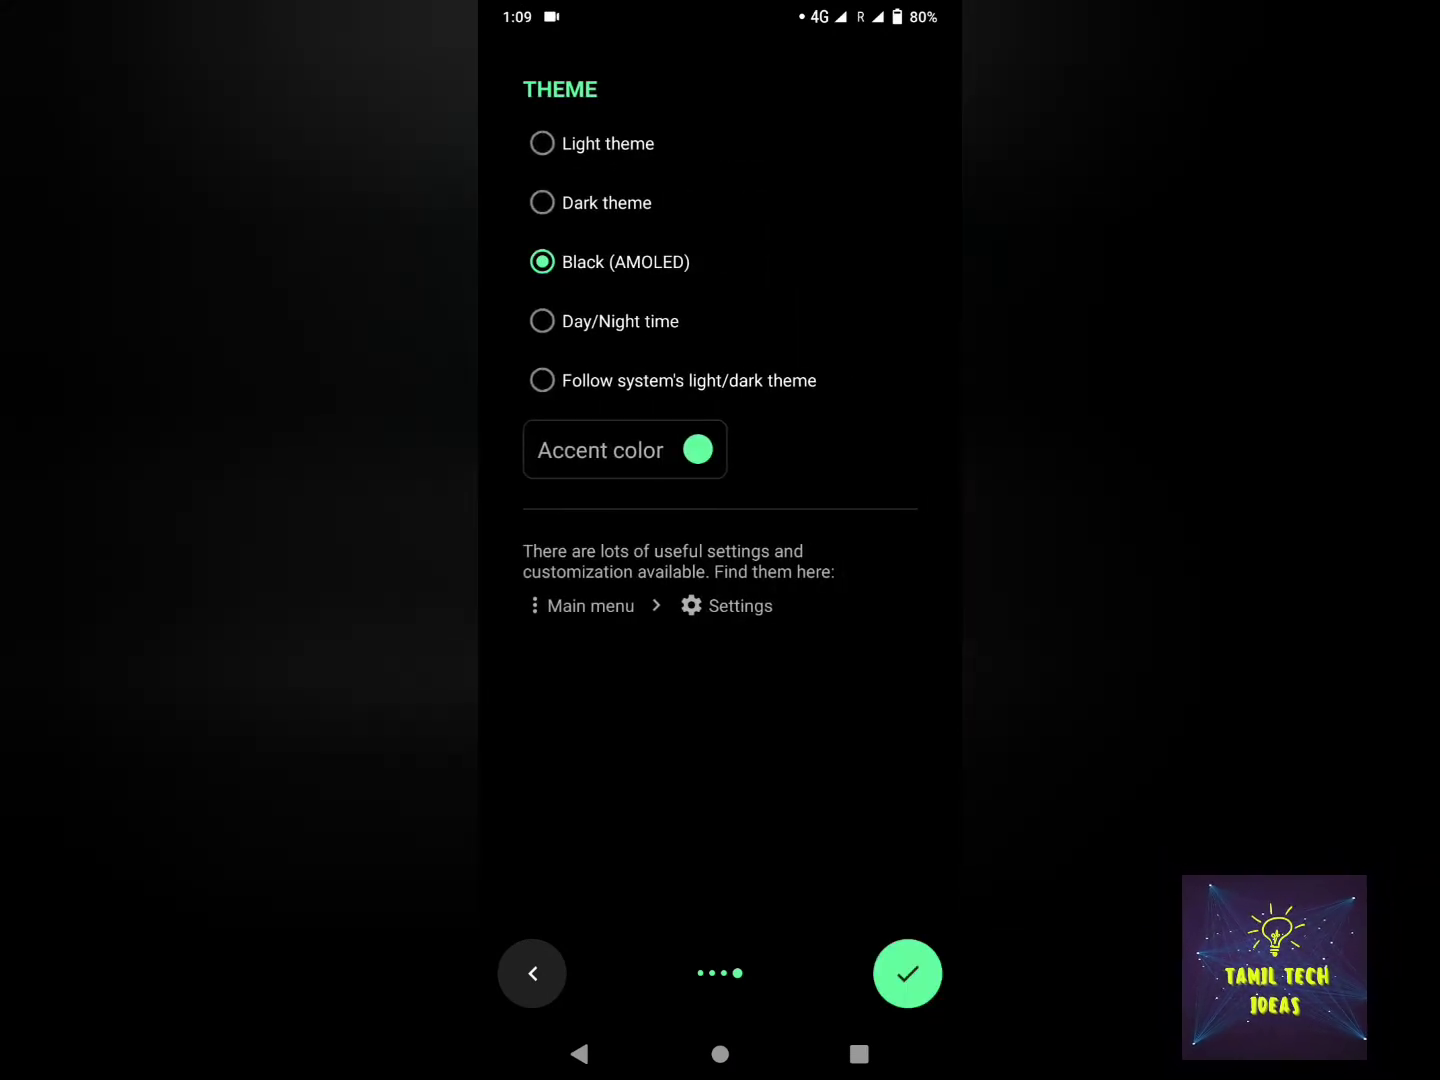
{"action": "left_click", "coordinate": [544, 202]}
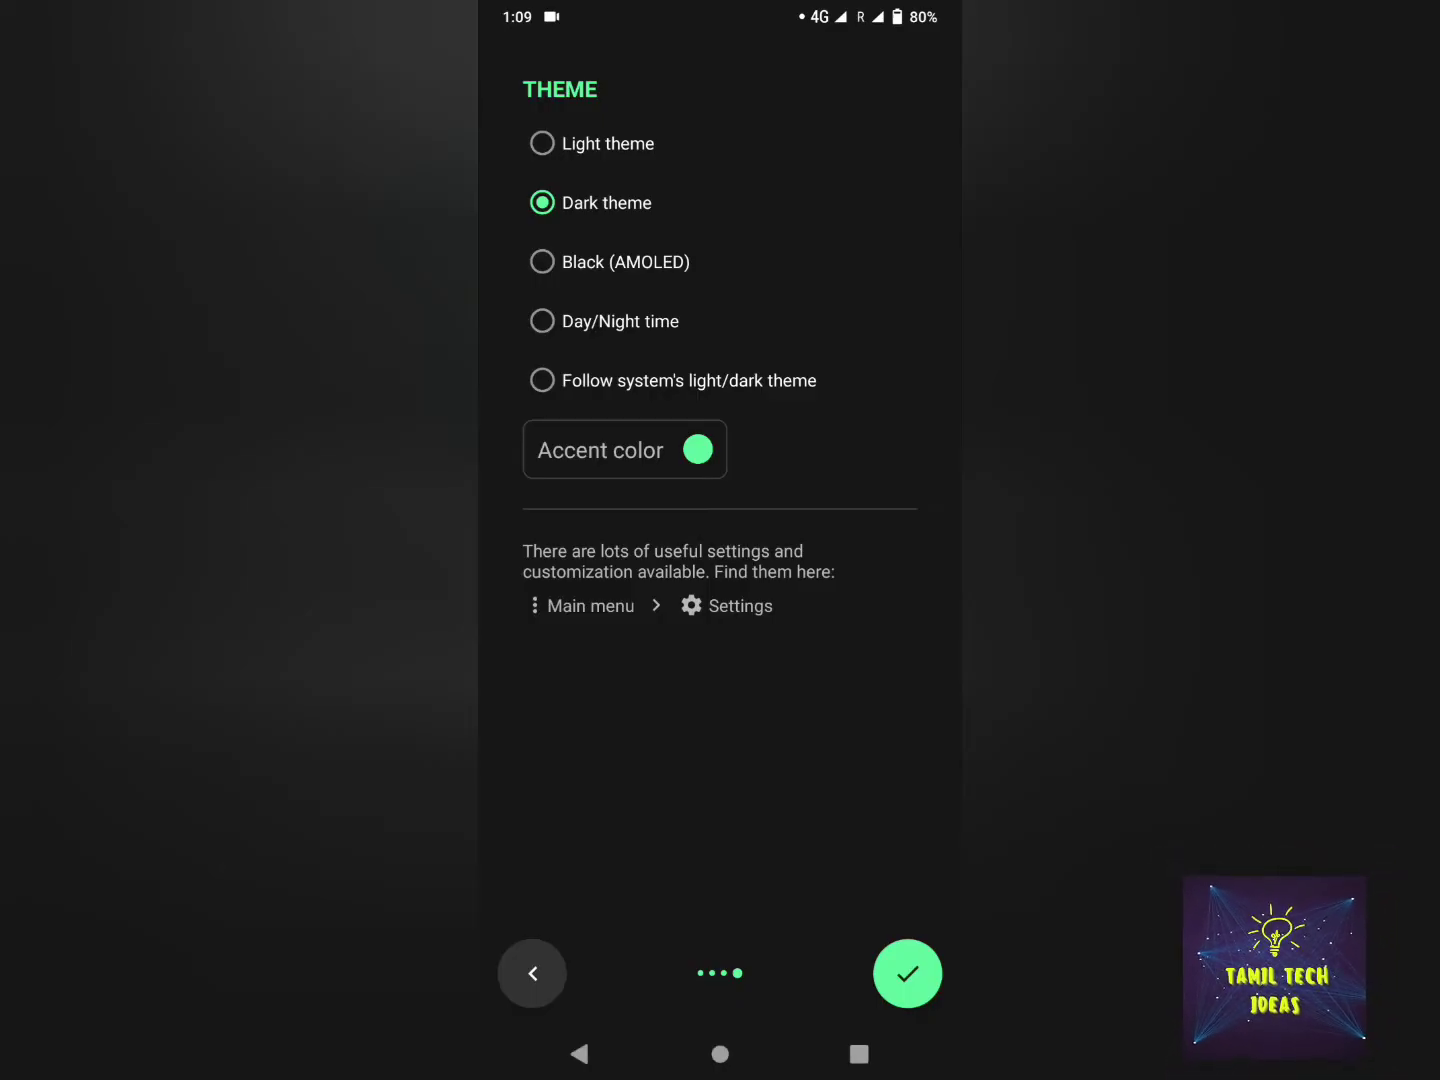
{"action": "left_click", "coordinate": [542, 262]}
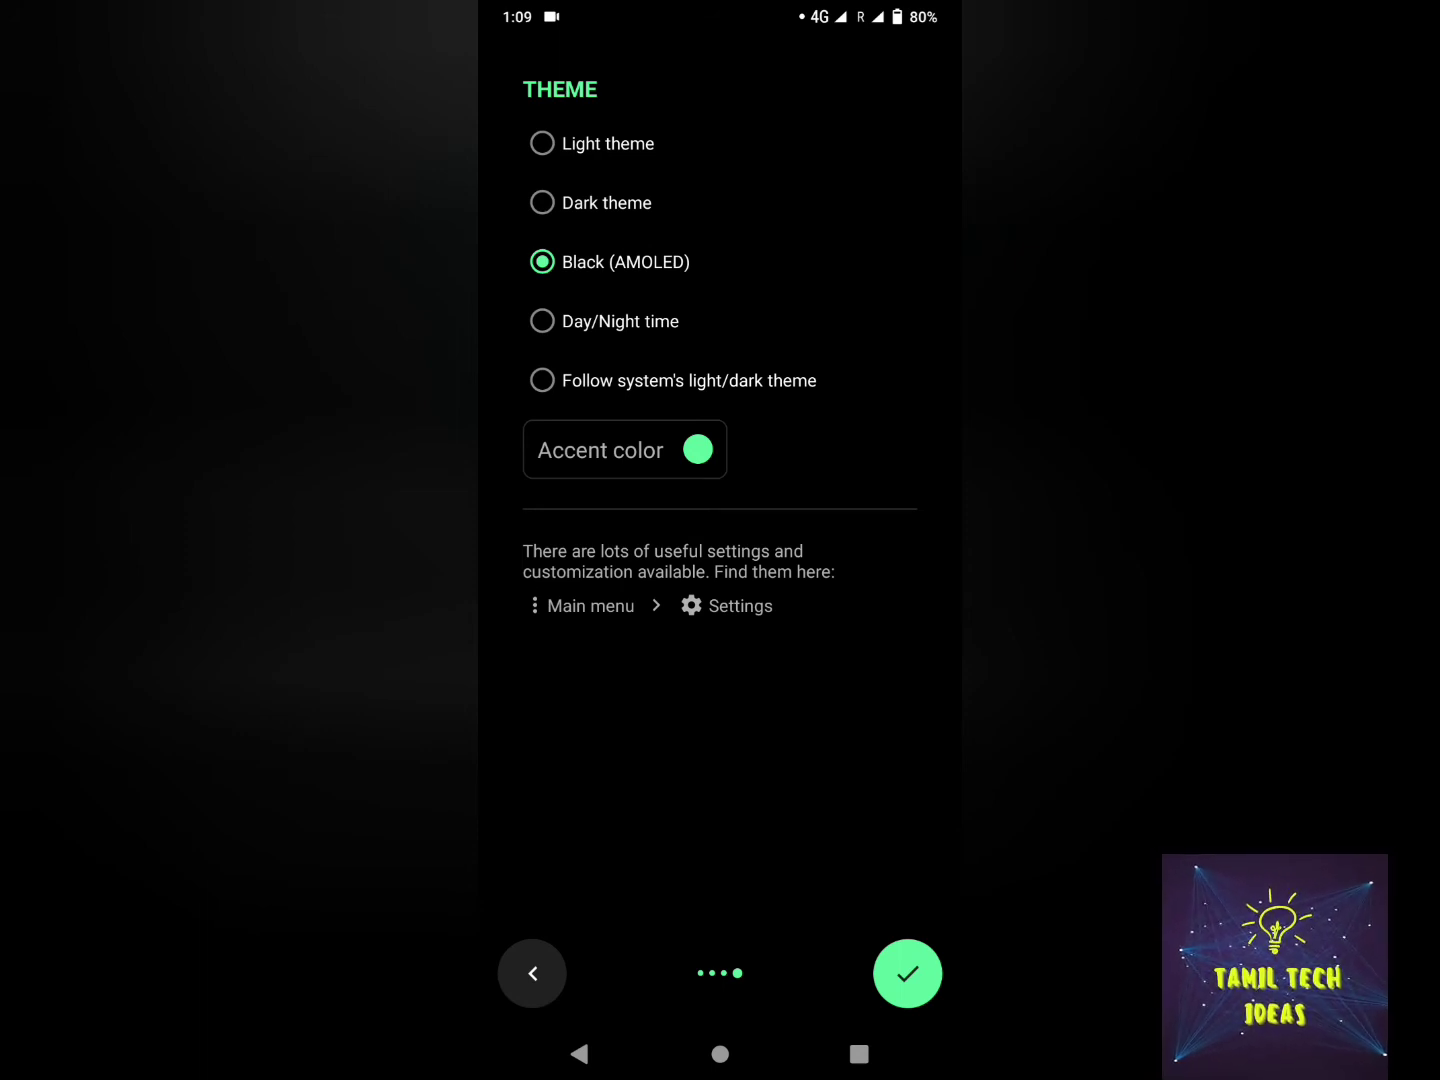
{"action": "left_click", "coordinate": [908, 972]}
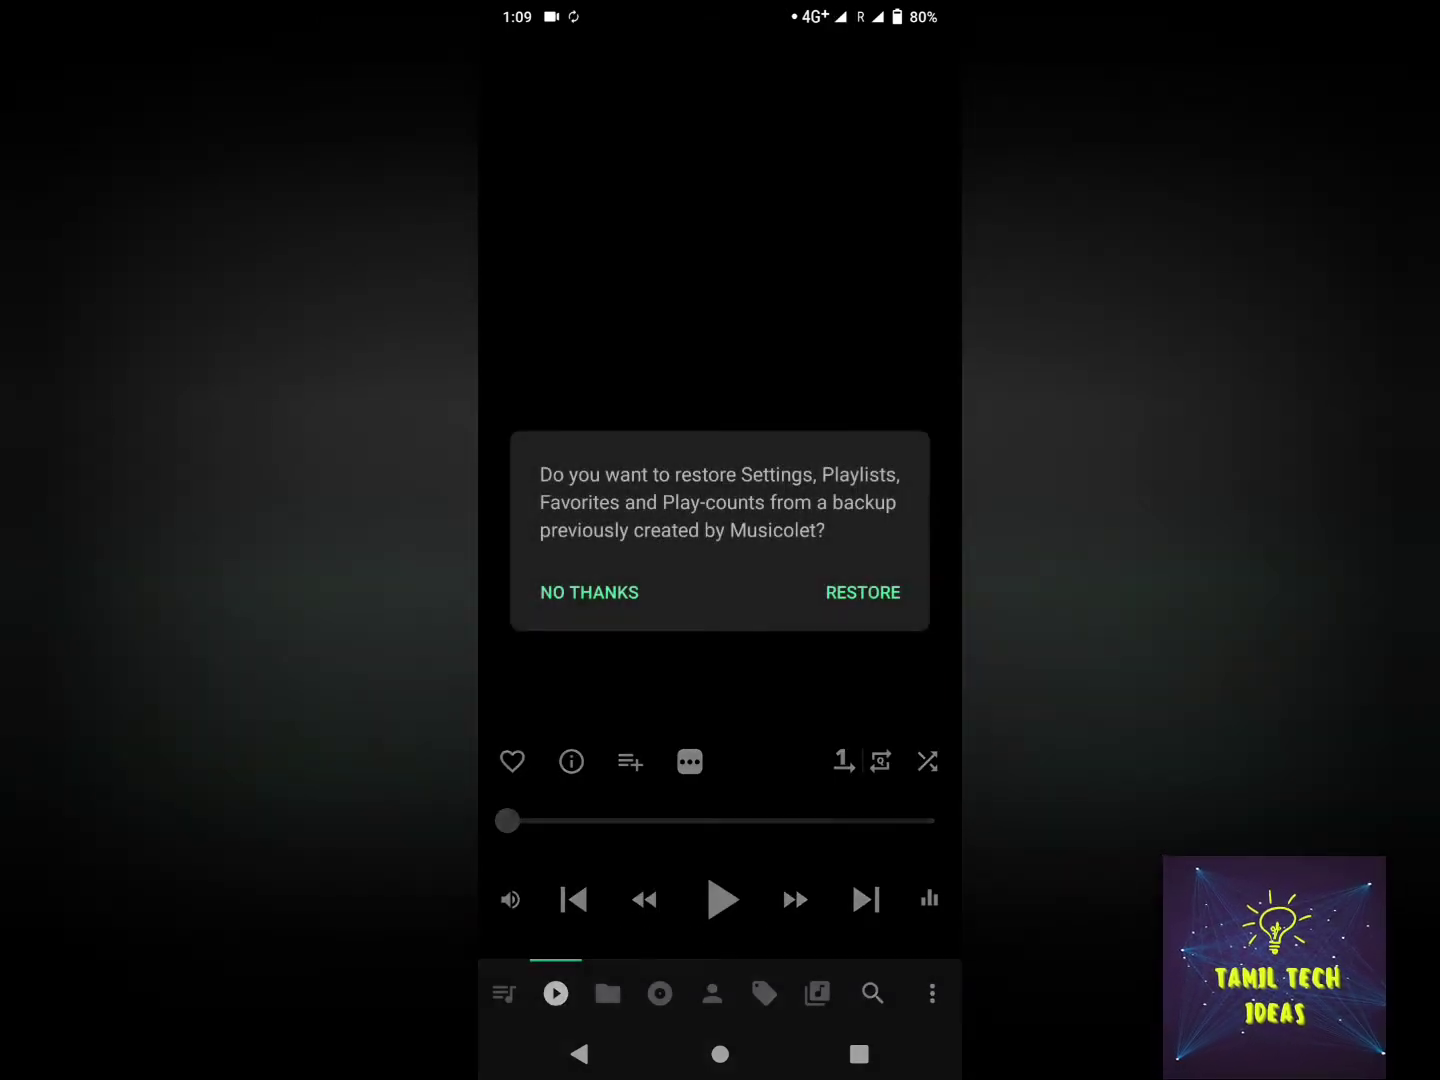
{"action": "left_click", "coordinate": [588, 592]}
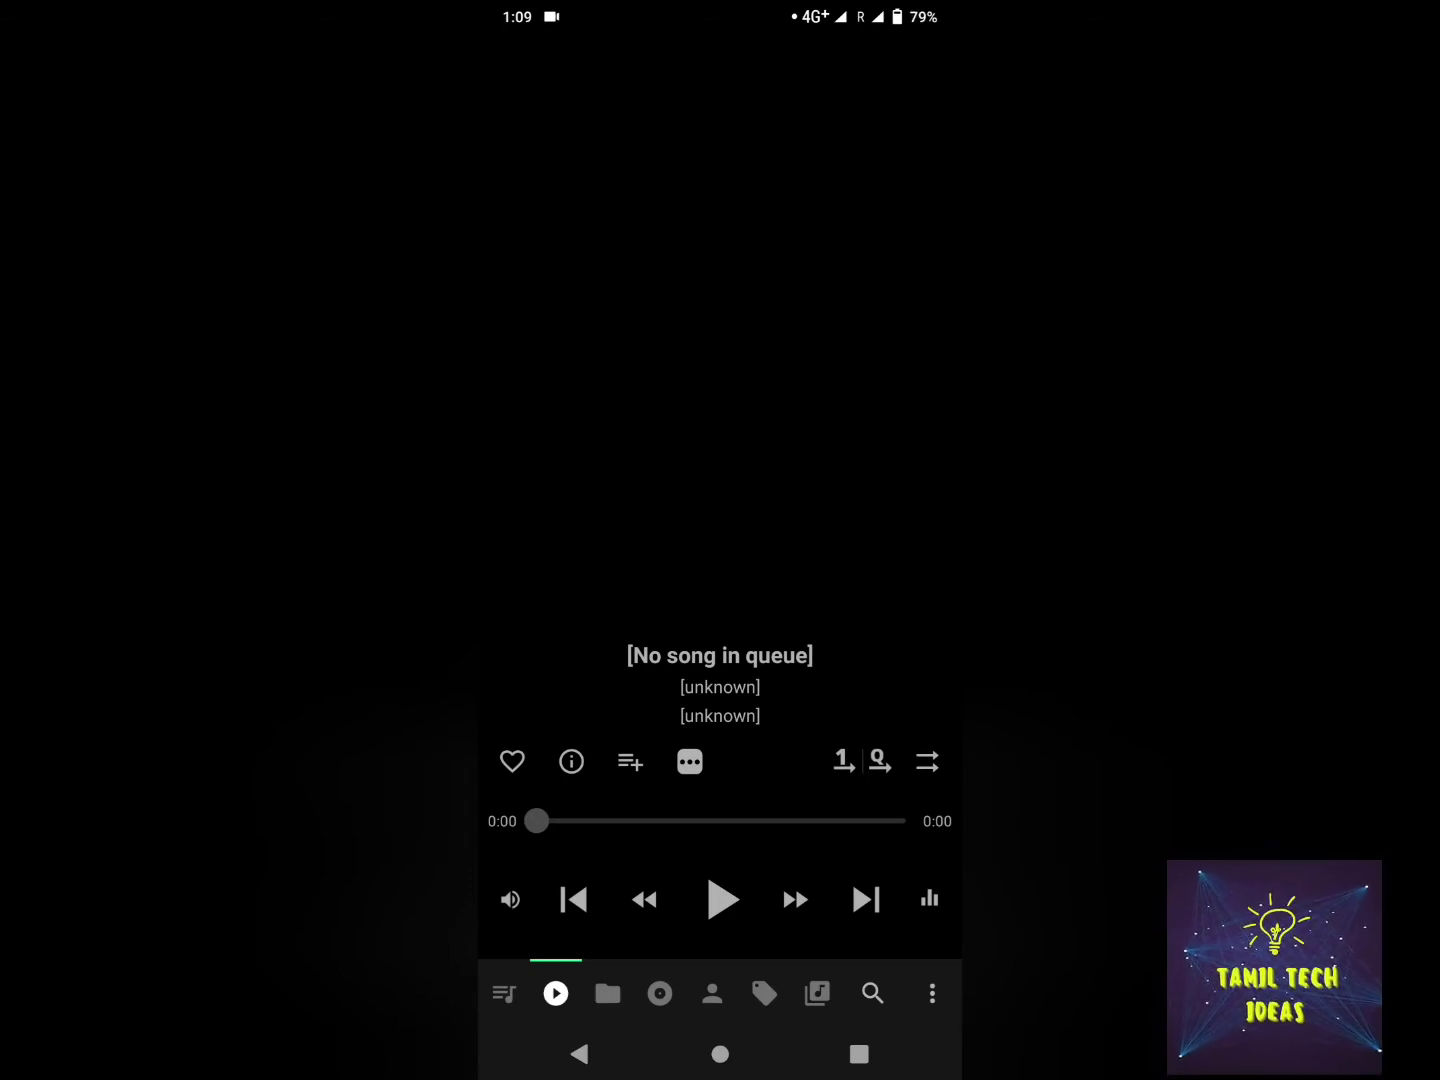
Play Mayya Mayya and pause it again from the player controls
{"action": "left_click", "coordinate": [720, 900]}
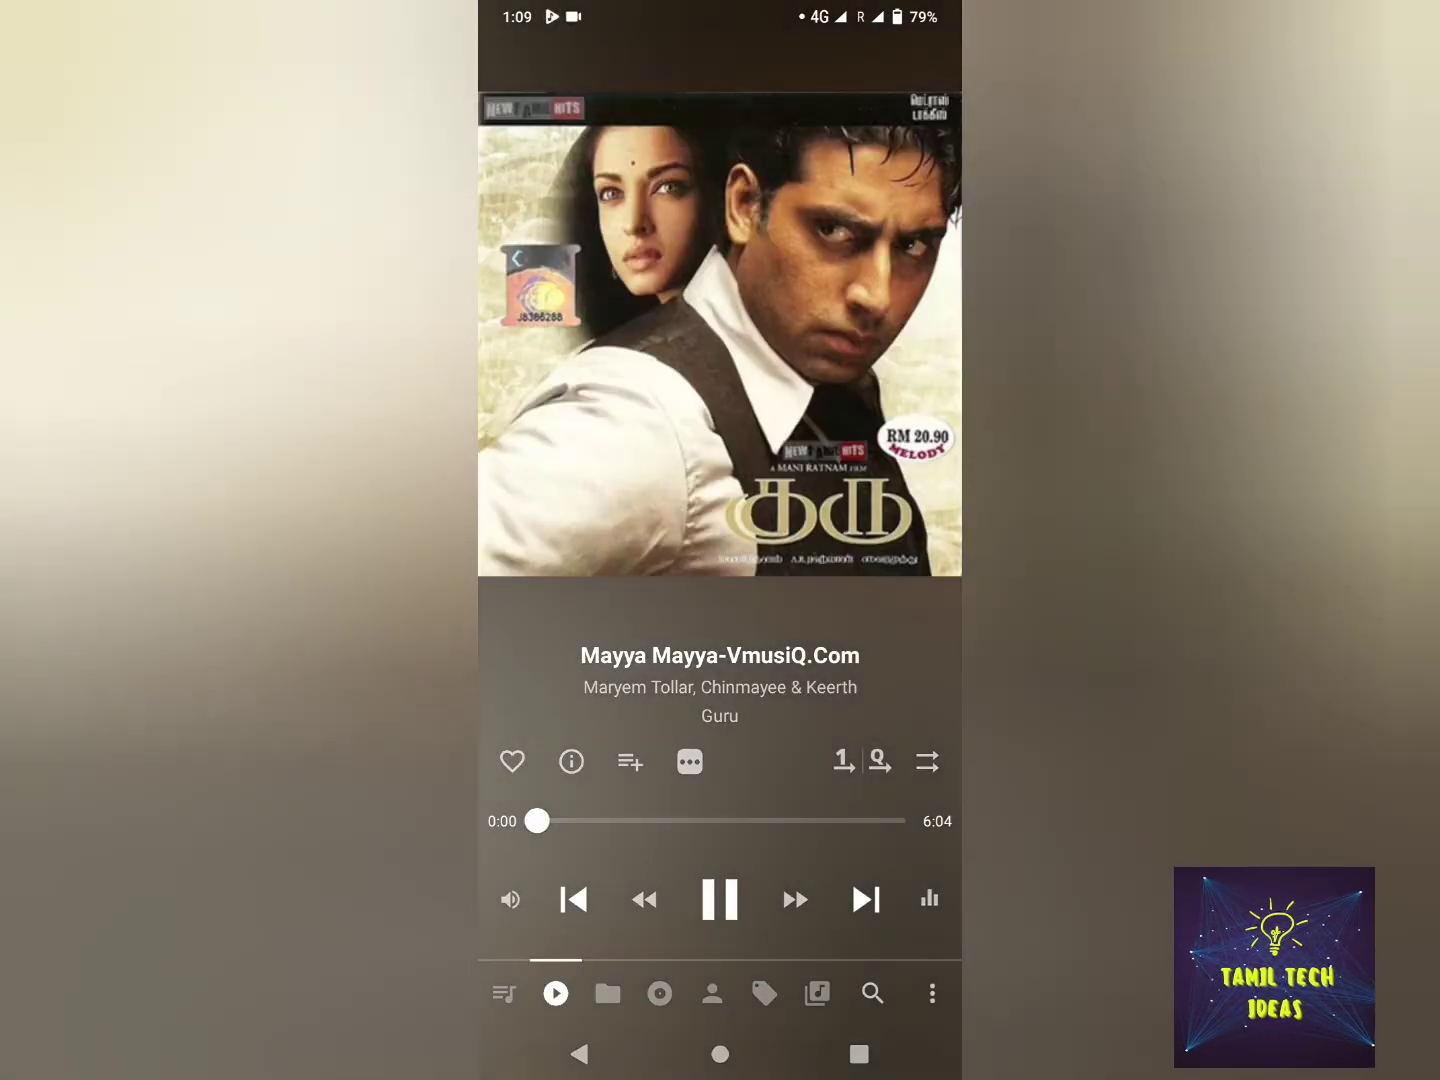
{"action": "left_click", "coordinate": [720, 900]}
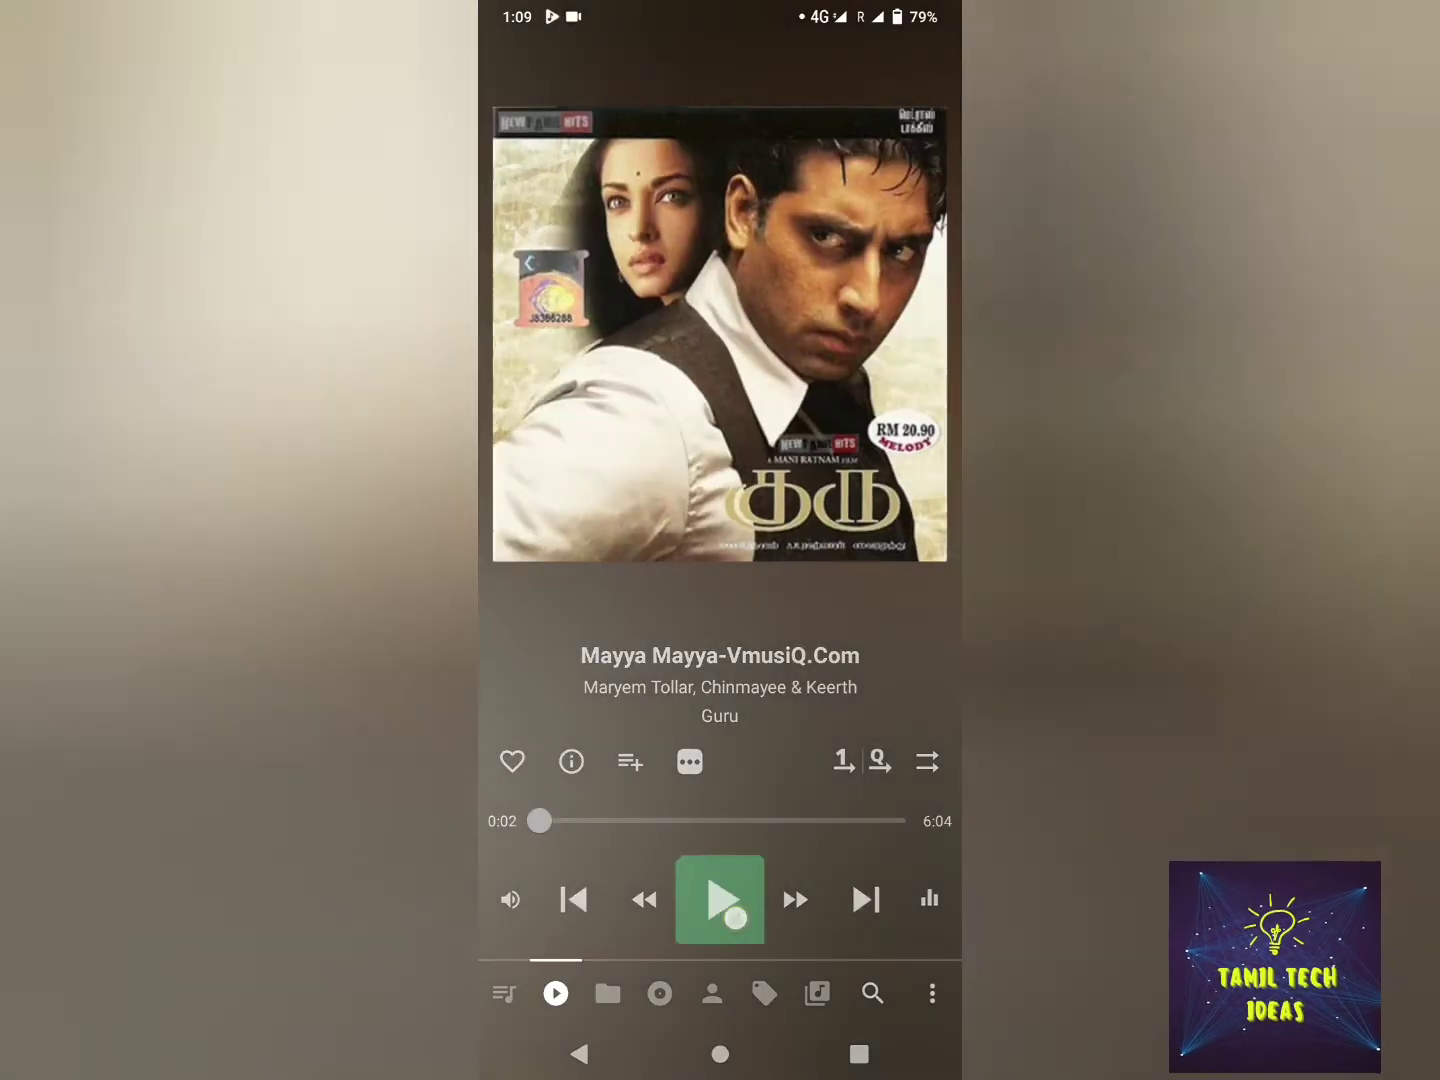
{"action": "left_click", "coordinate": [720, 900]}
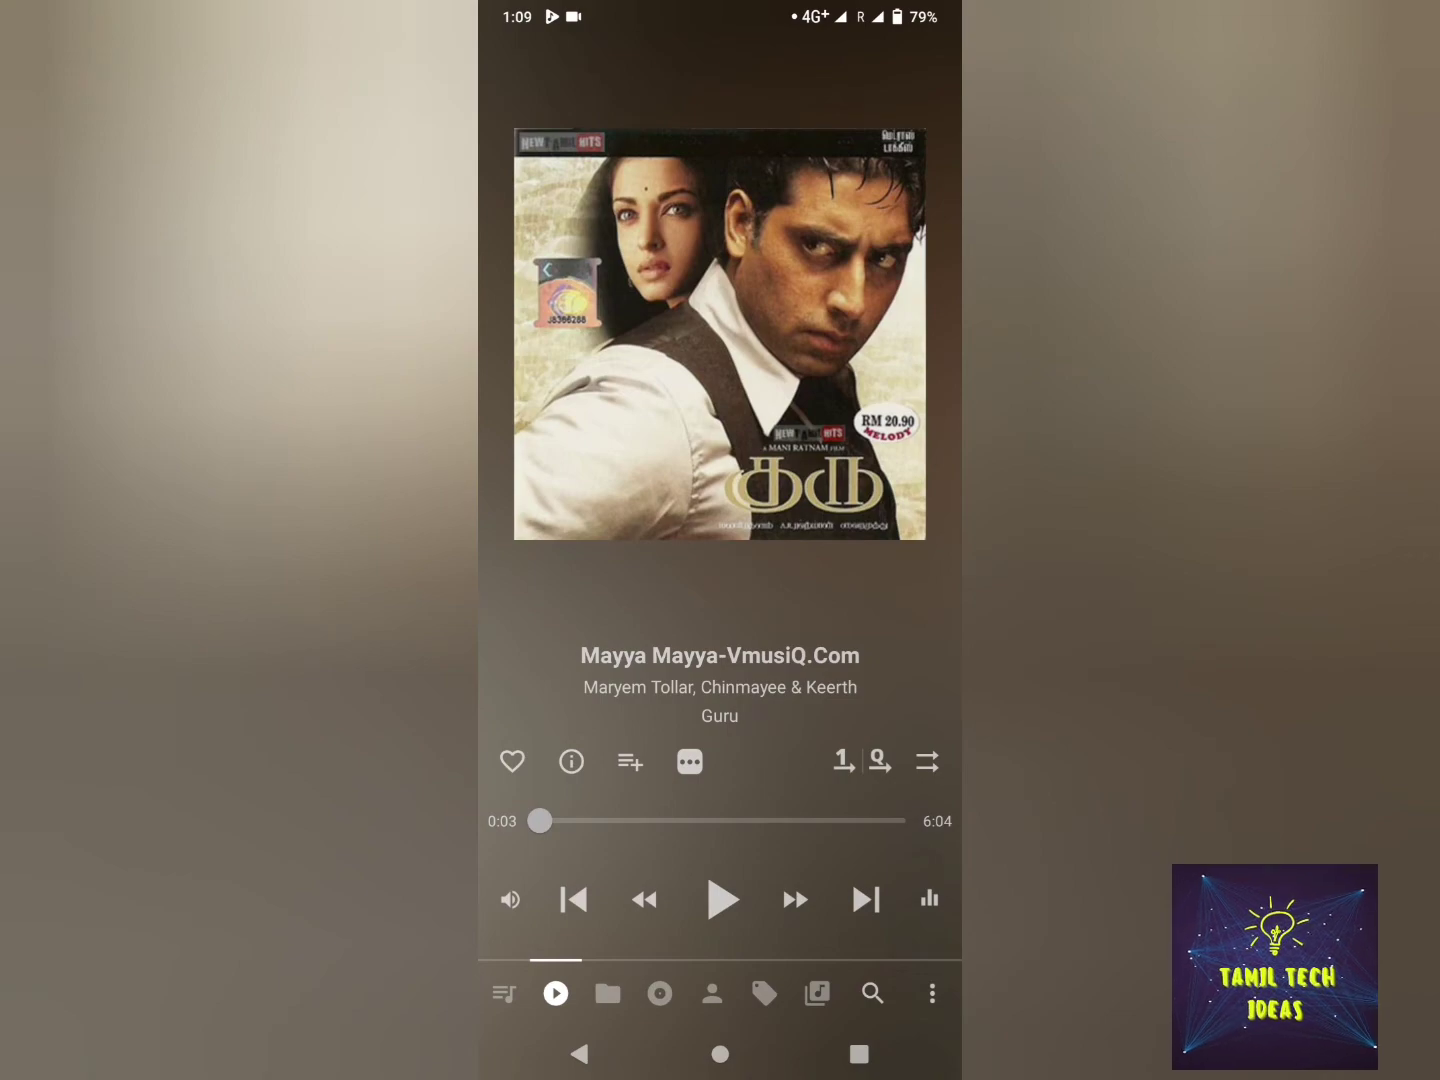
Browse Albums, Genres and Search, then return to the Music folder's song list
{"action": "left_click", "coordinate": [660, 992]}
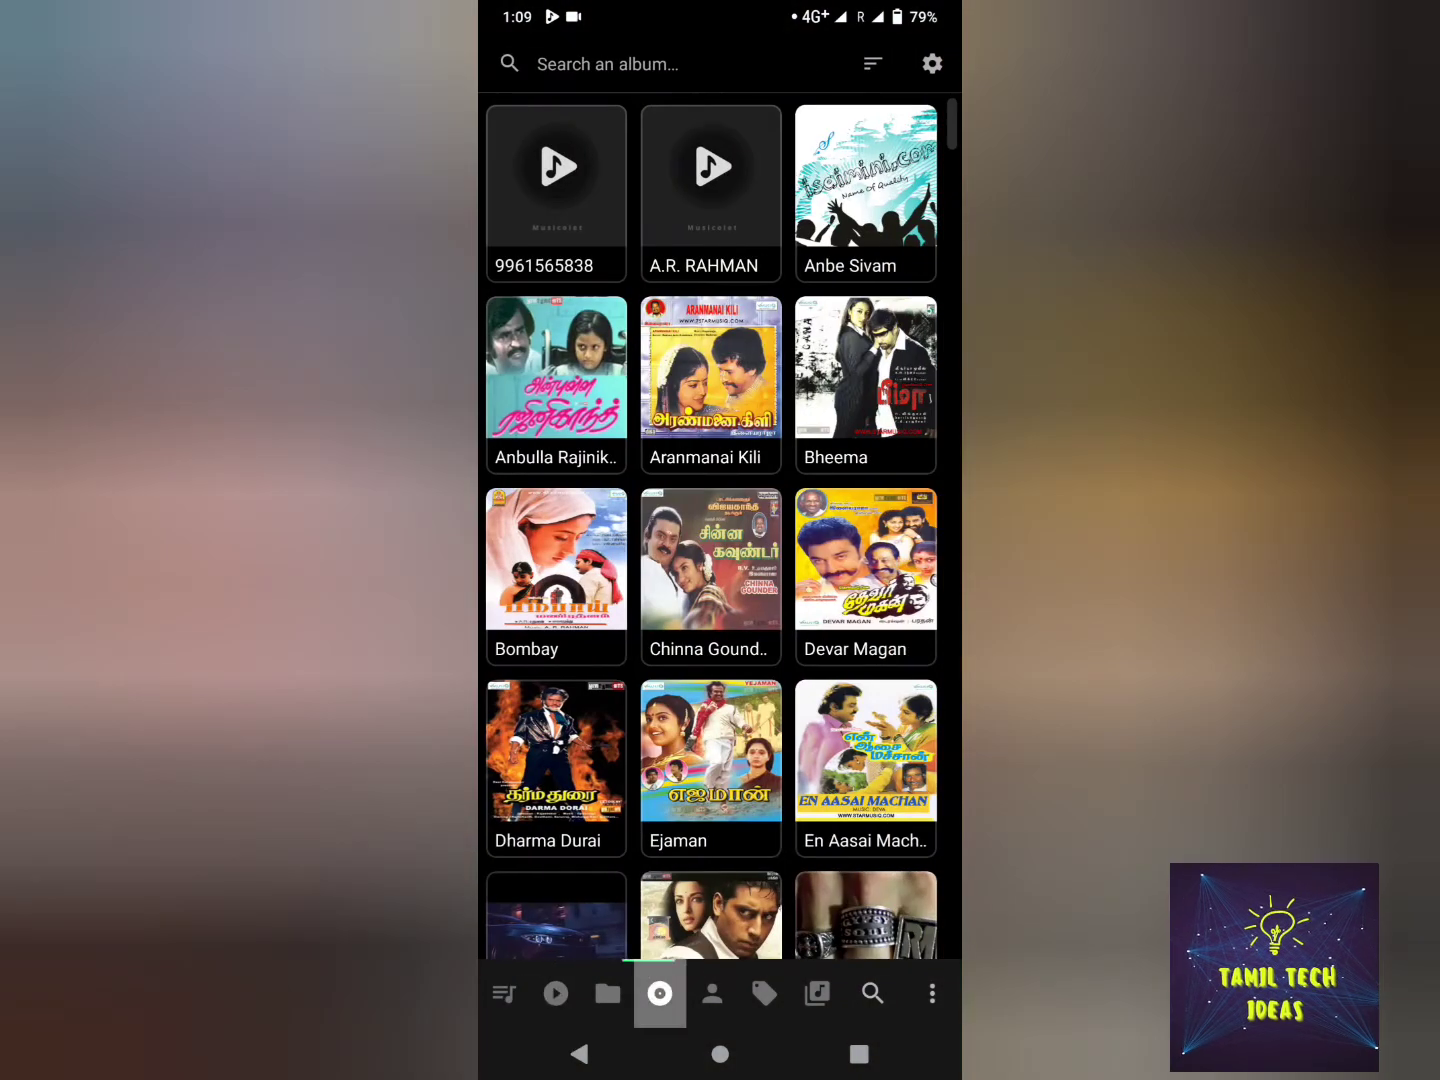
{"action": "left_click", "coordinate": [764, 992]}
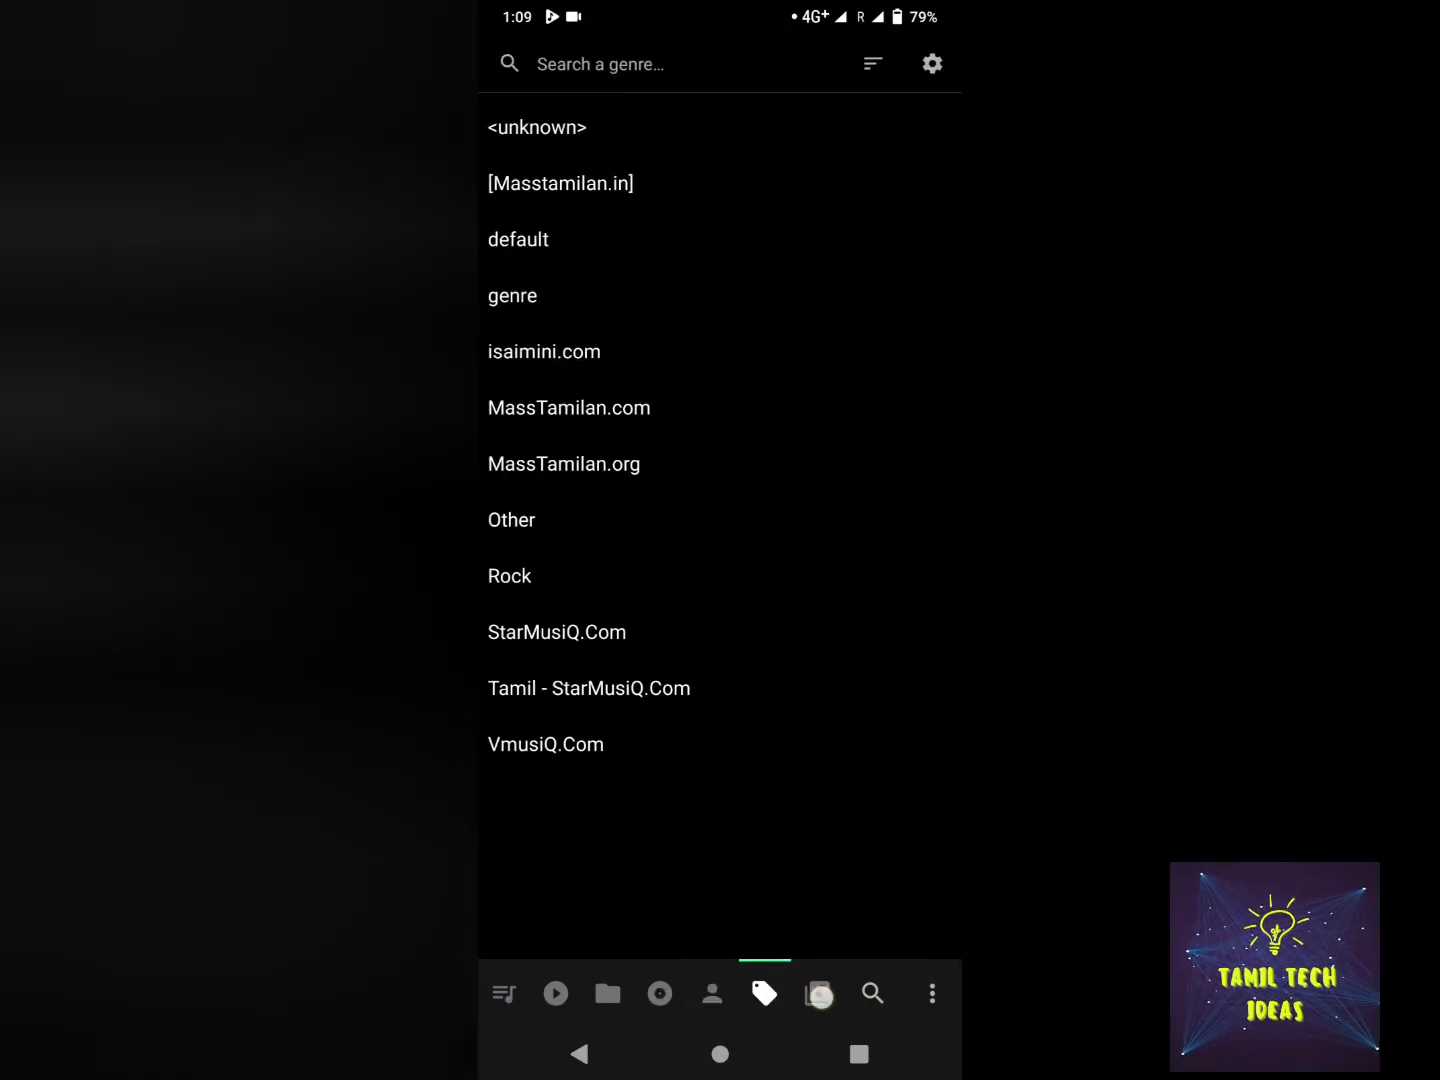
{"action": "left_click", "coordinate": [872, 992]}
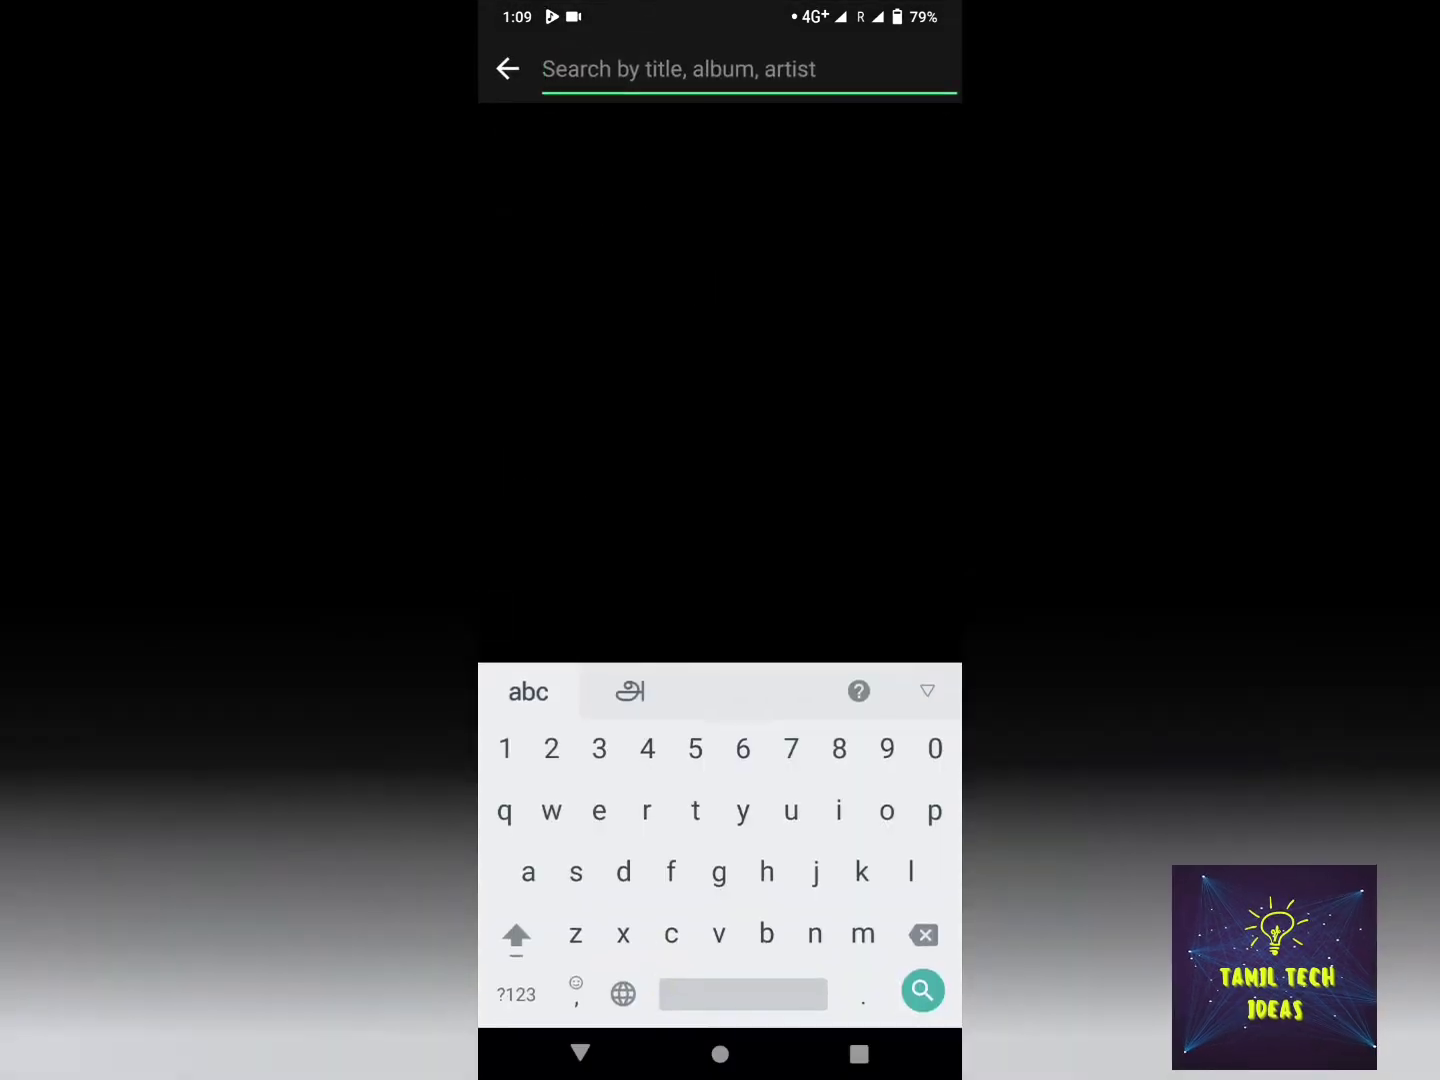
{"action": "left_click", "coordinate": [508, 68]}
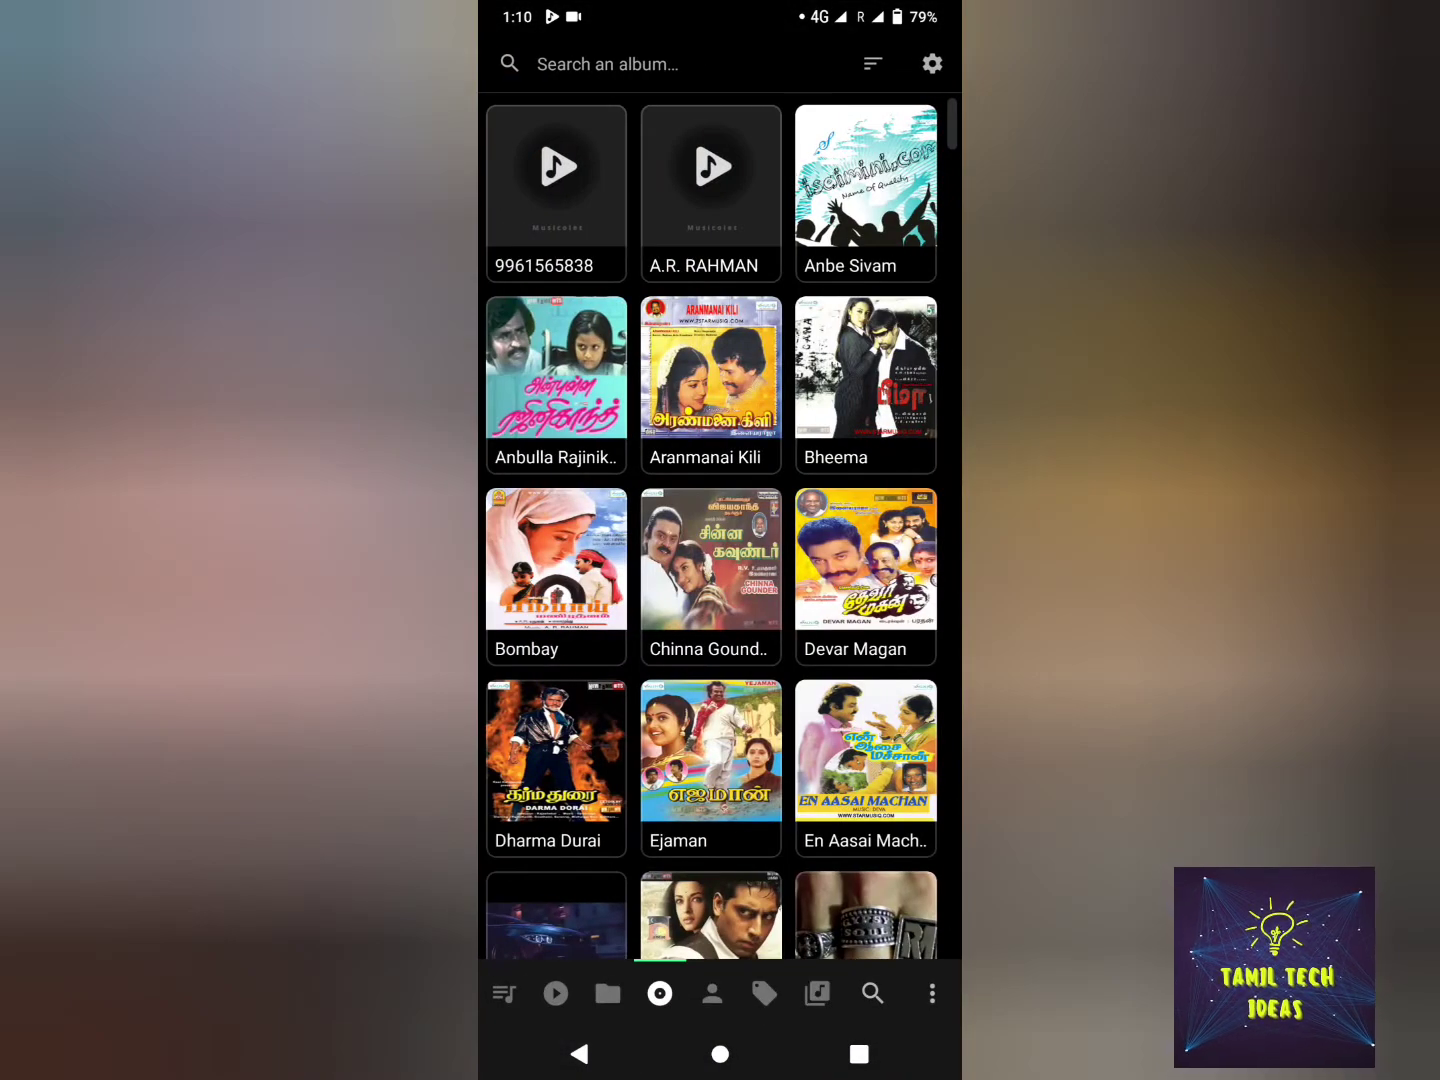
{"action": "left_click", "coordinate": [608, 992]}
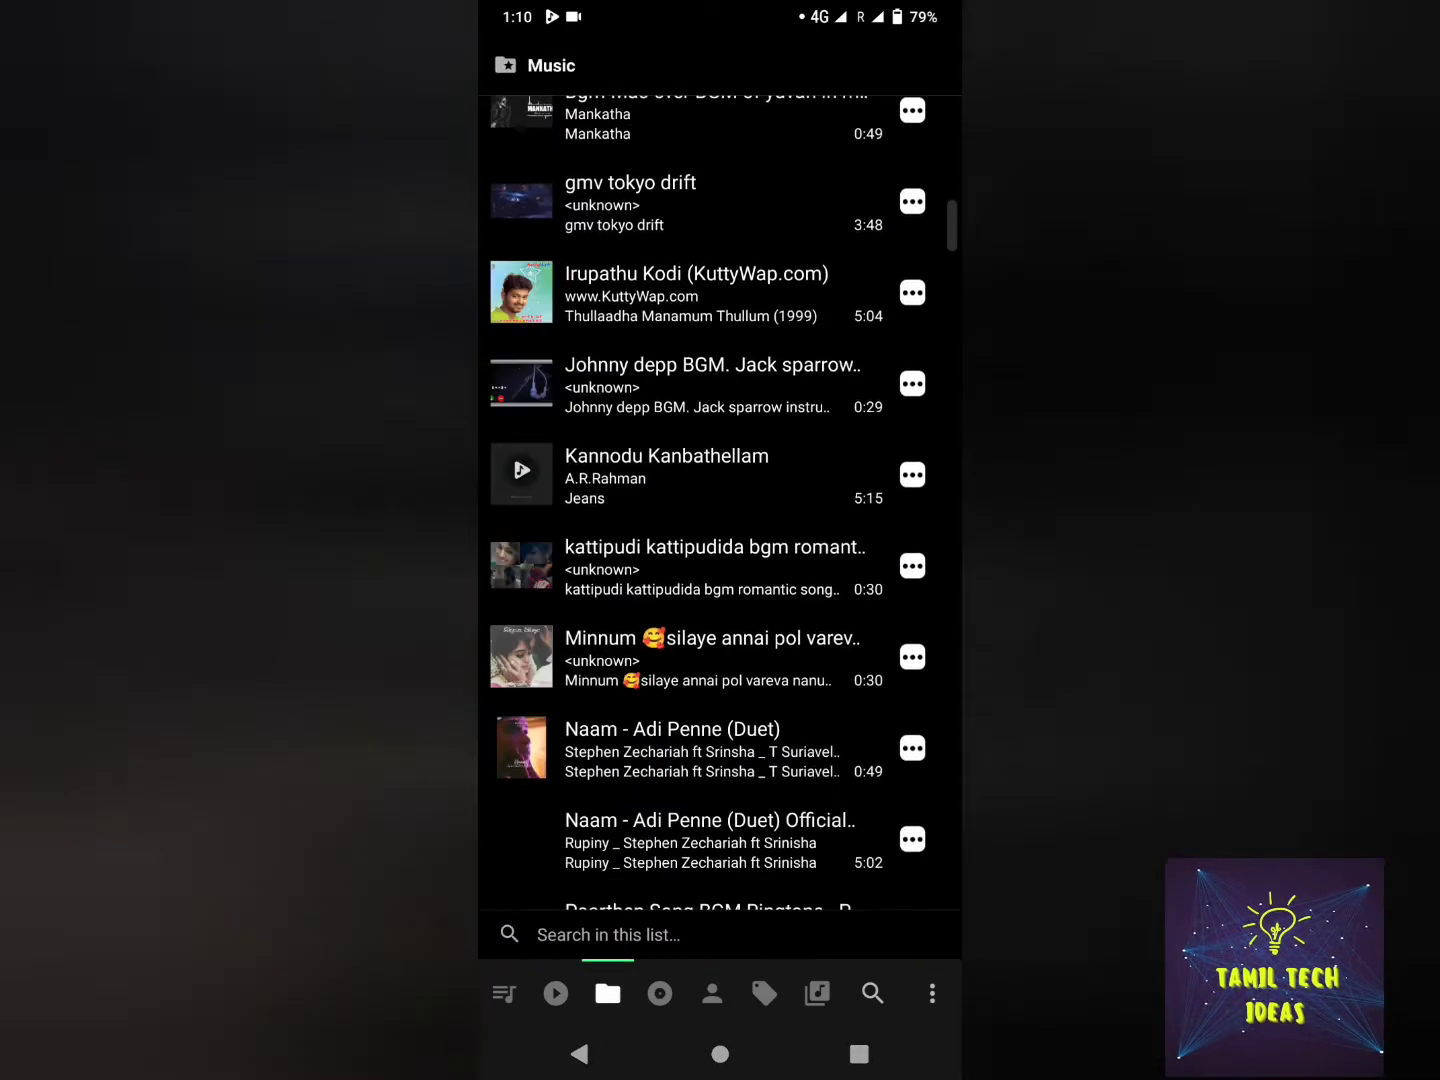
{"action": "scroll", "scroll_direction": "down", "scroll_amount": 3}
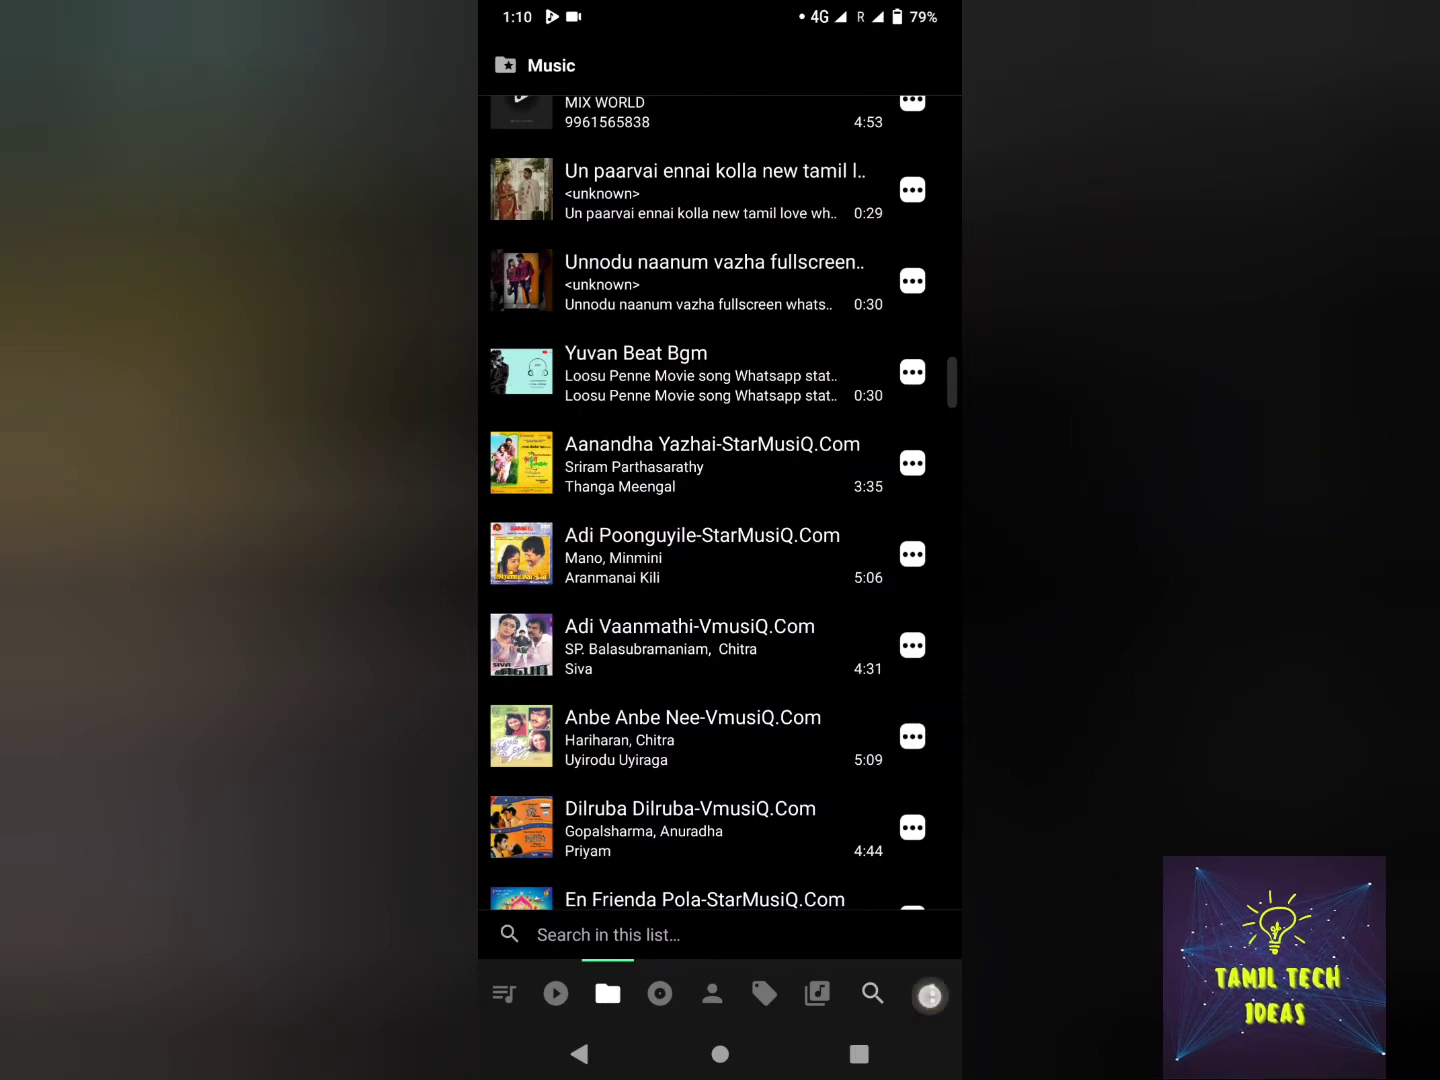
Enable the equalizer for Bluetooth and apply a preset raising 230 Hz and 14 kHz by about 3 dB
{"action": "left_click", "coordinate": [928, 992]}
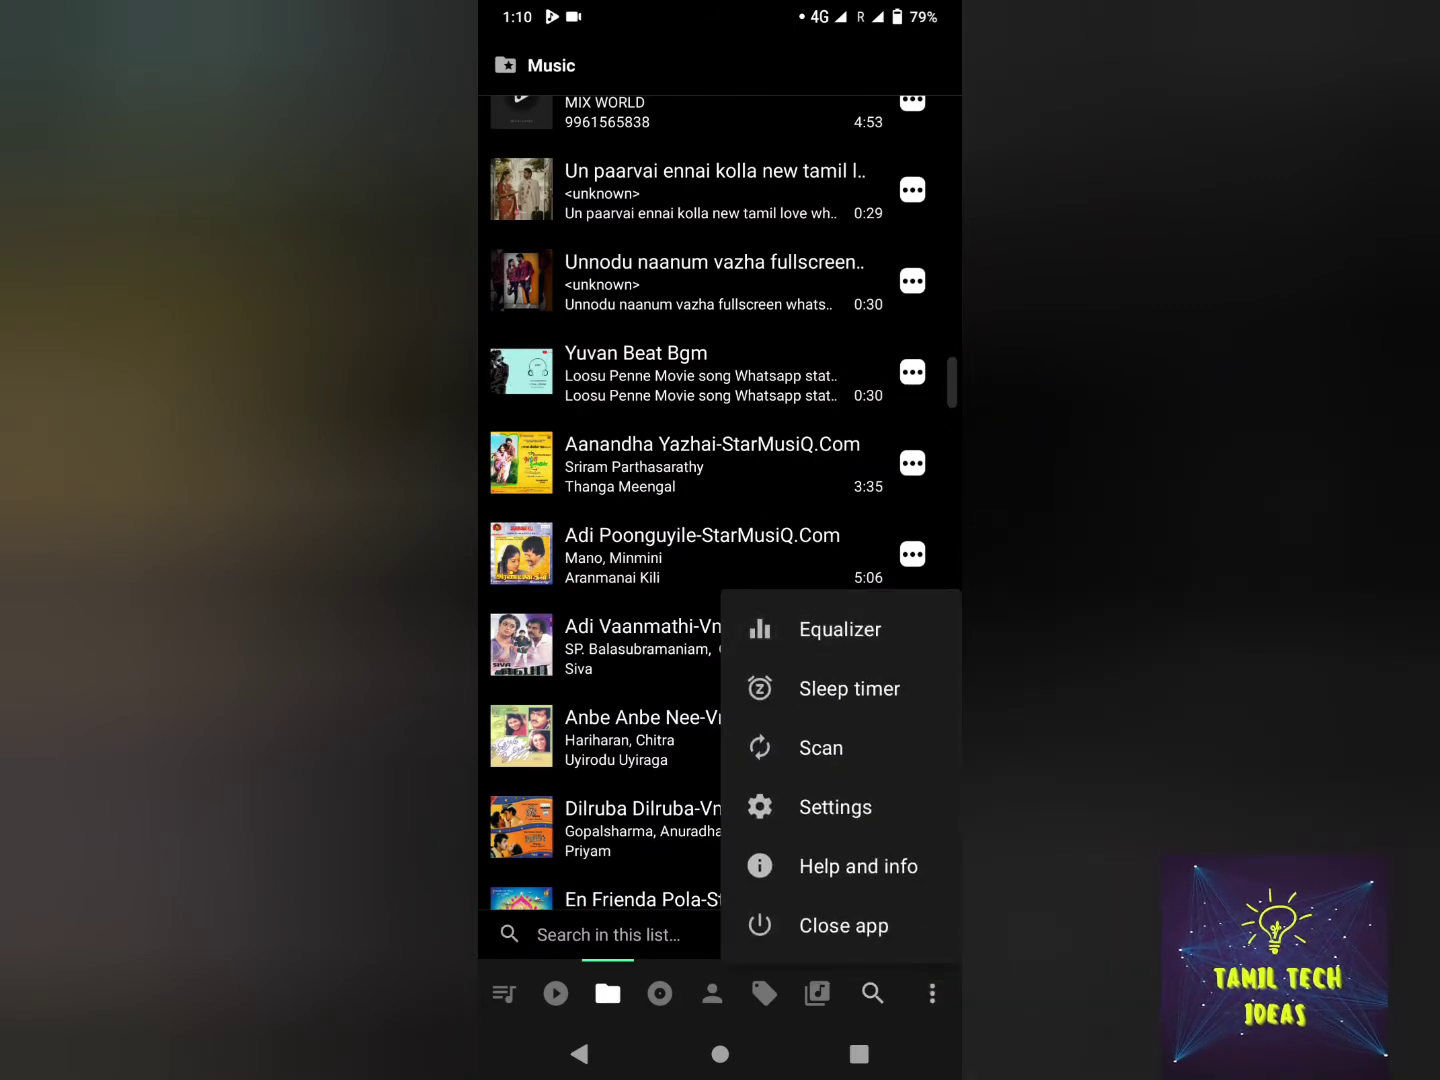
{"action": "left_click", "coordinate": [840, 628]}
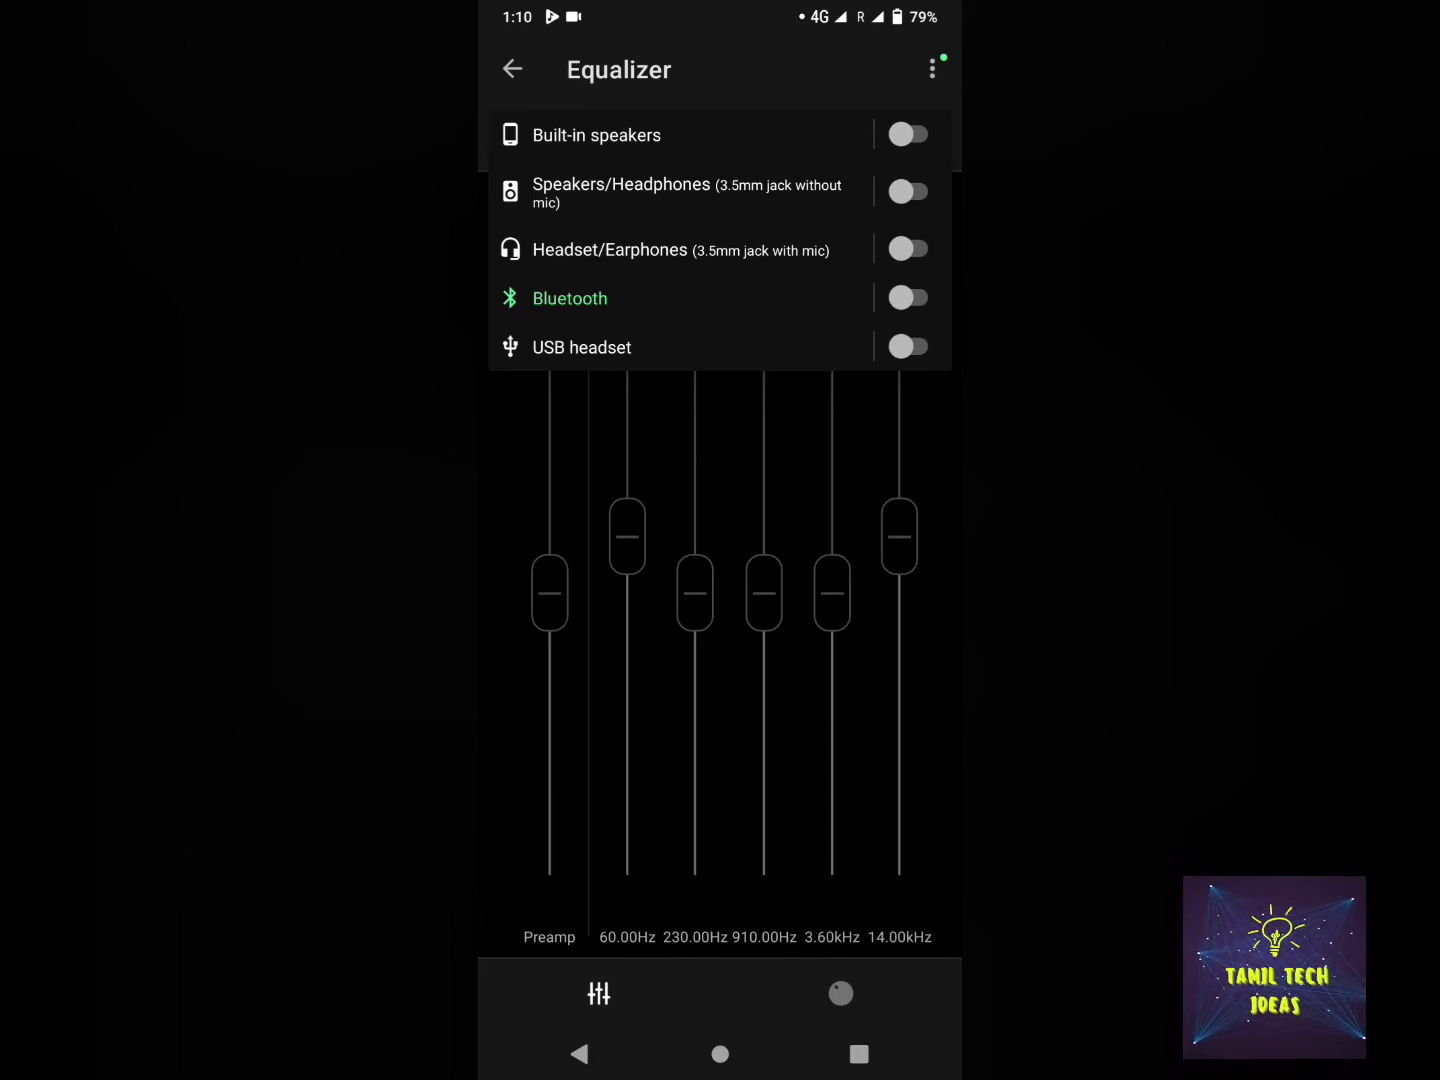
{"action": "left_click", "coordinate": [570, 298]}
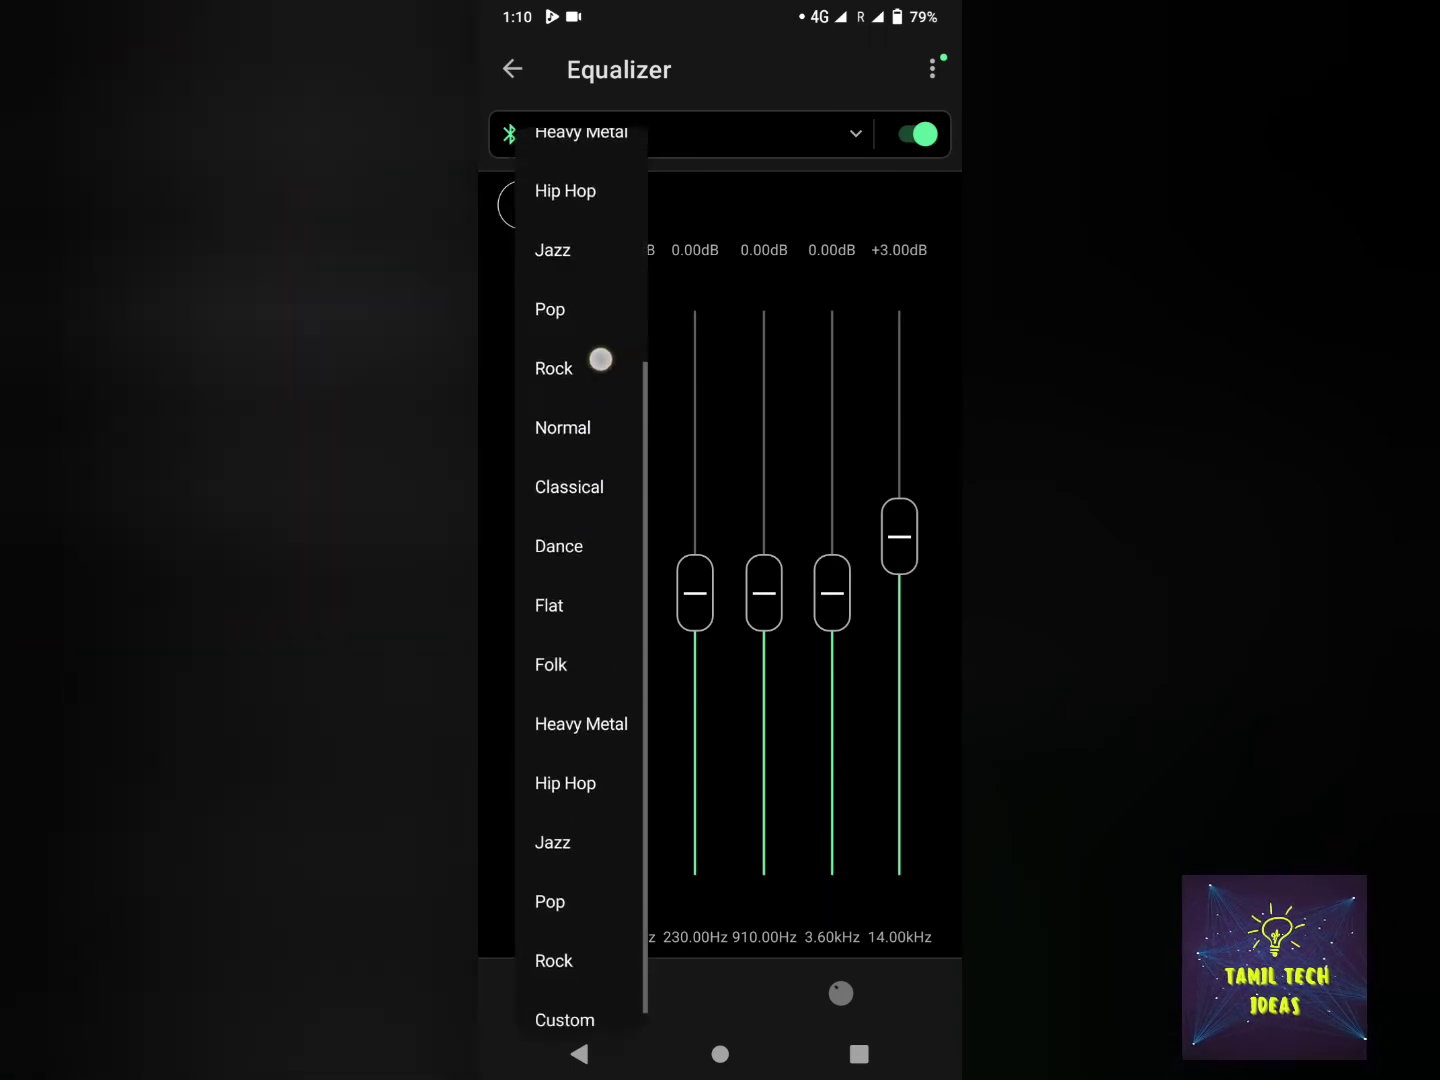
{"action": "scroll", "scroll_direction": "up", "scroll_amount": 3}
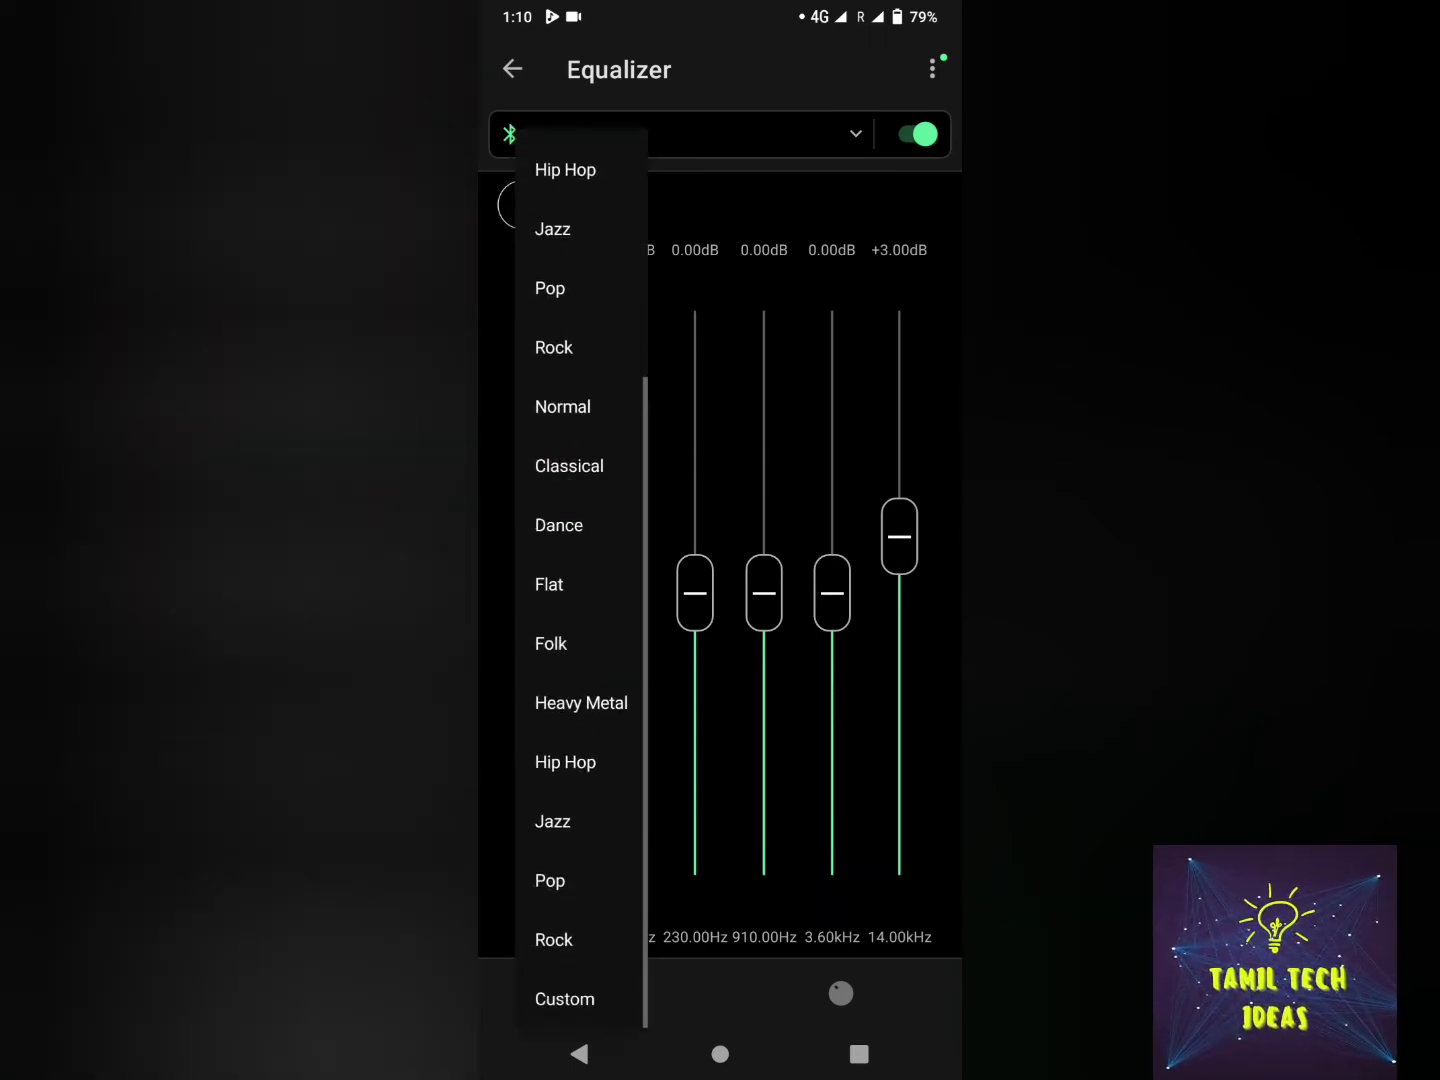
{"action": "left_click", "coordinate": [564, 406]}
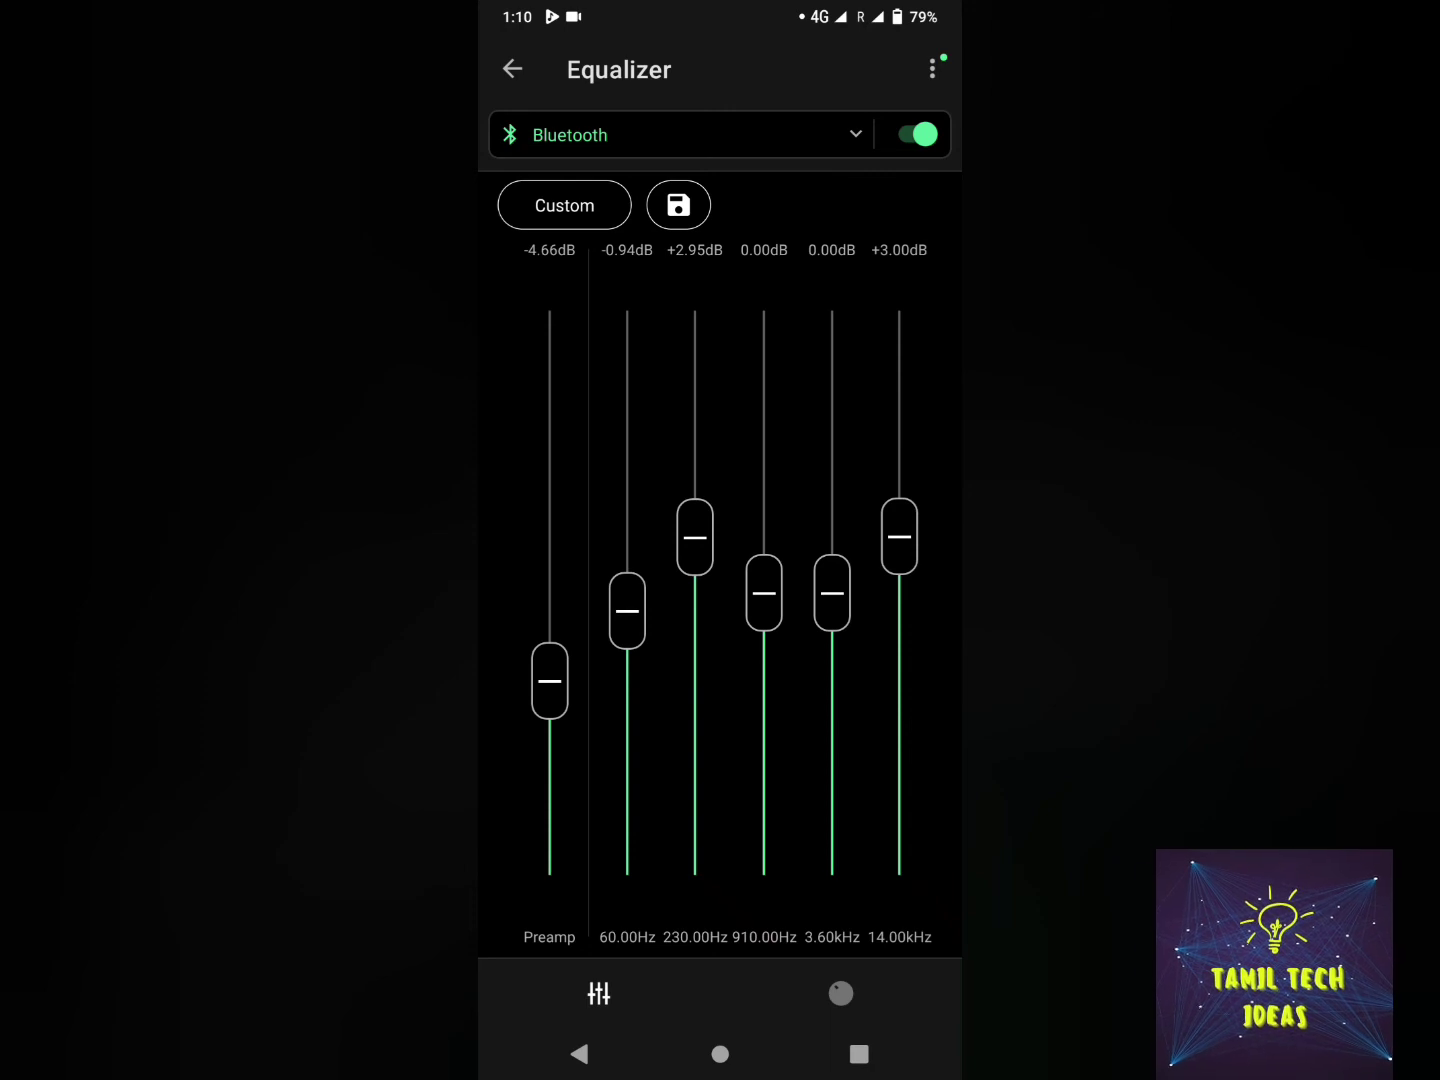
Set bass boost to 52% and surround sound to 55%, returning to the band levels
{"action": "left_click", "coordinate": [840, 992]}
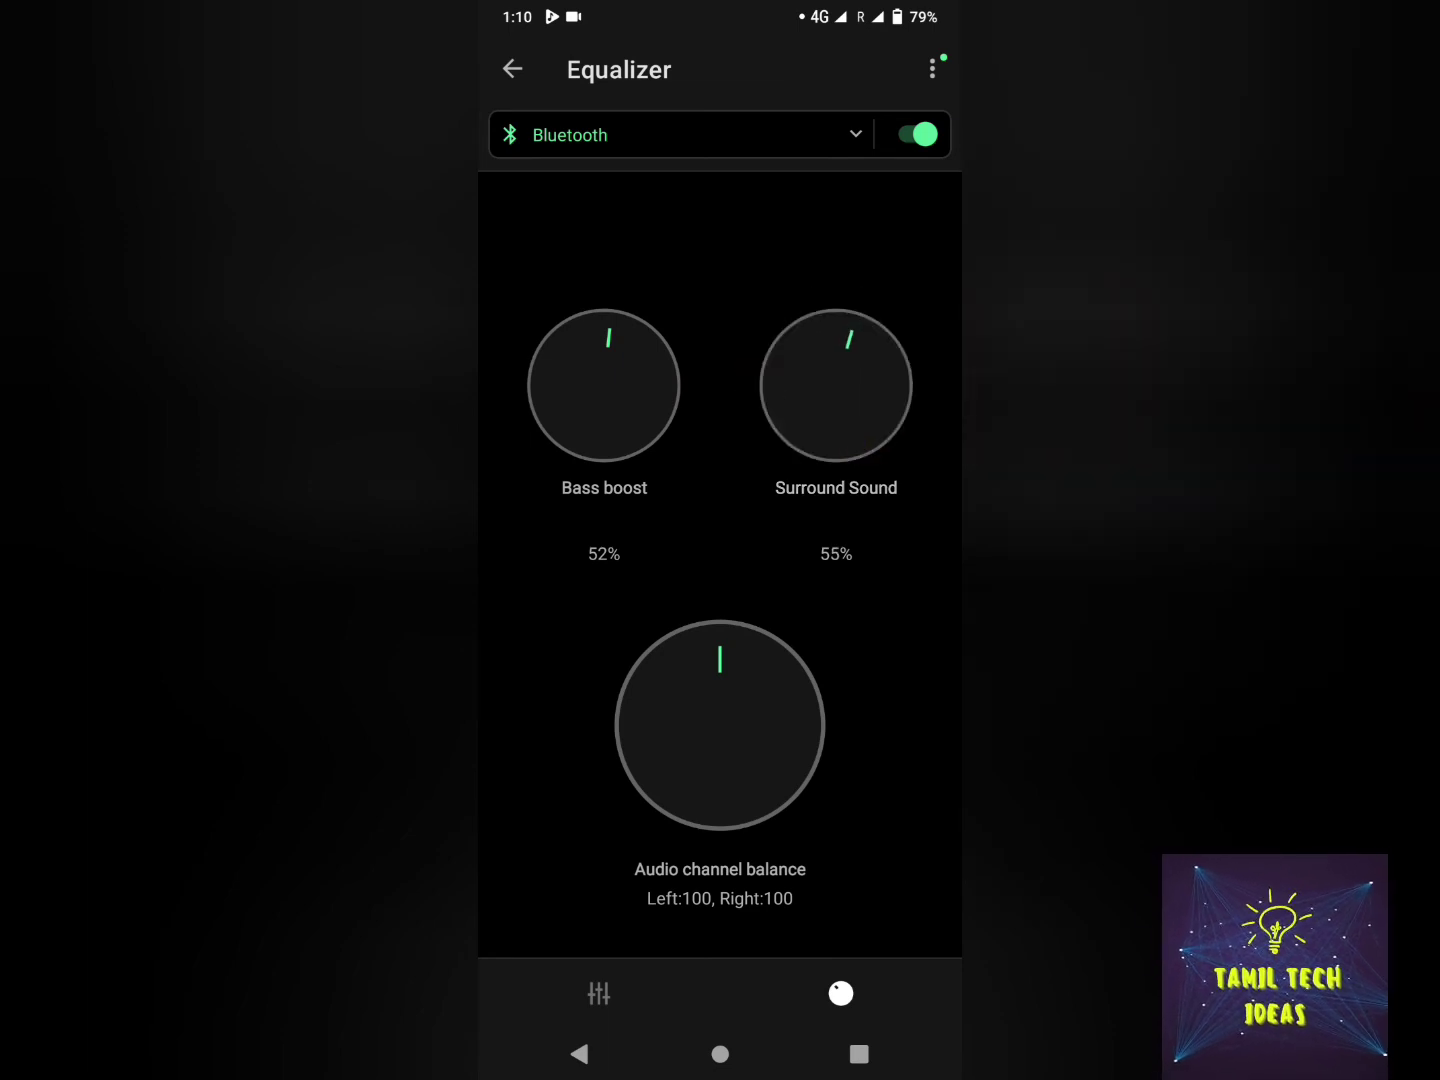
{"action": "left_click", "coordinate": [720, 724]}
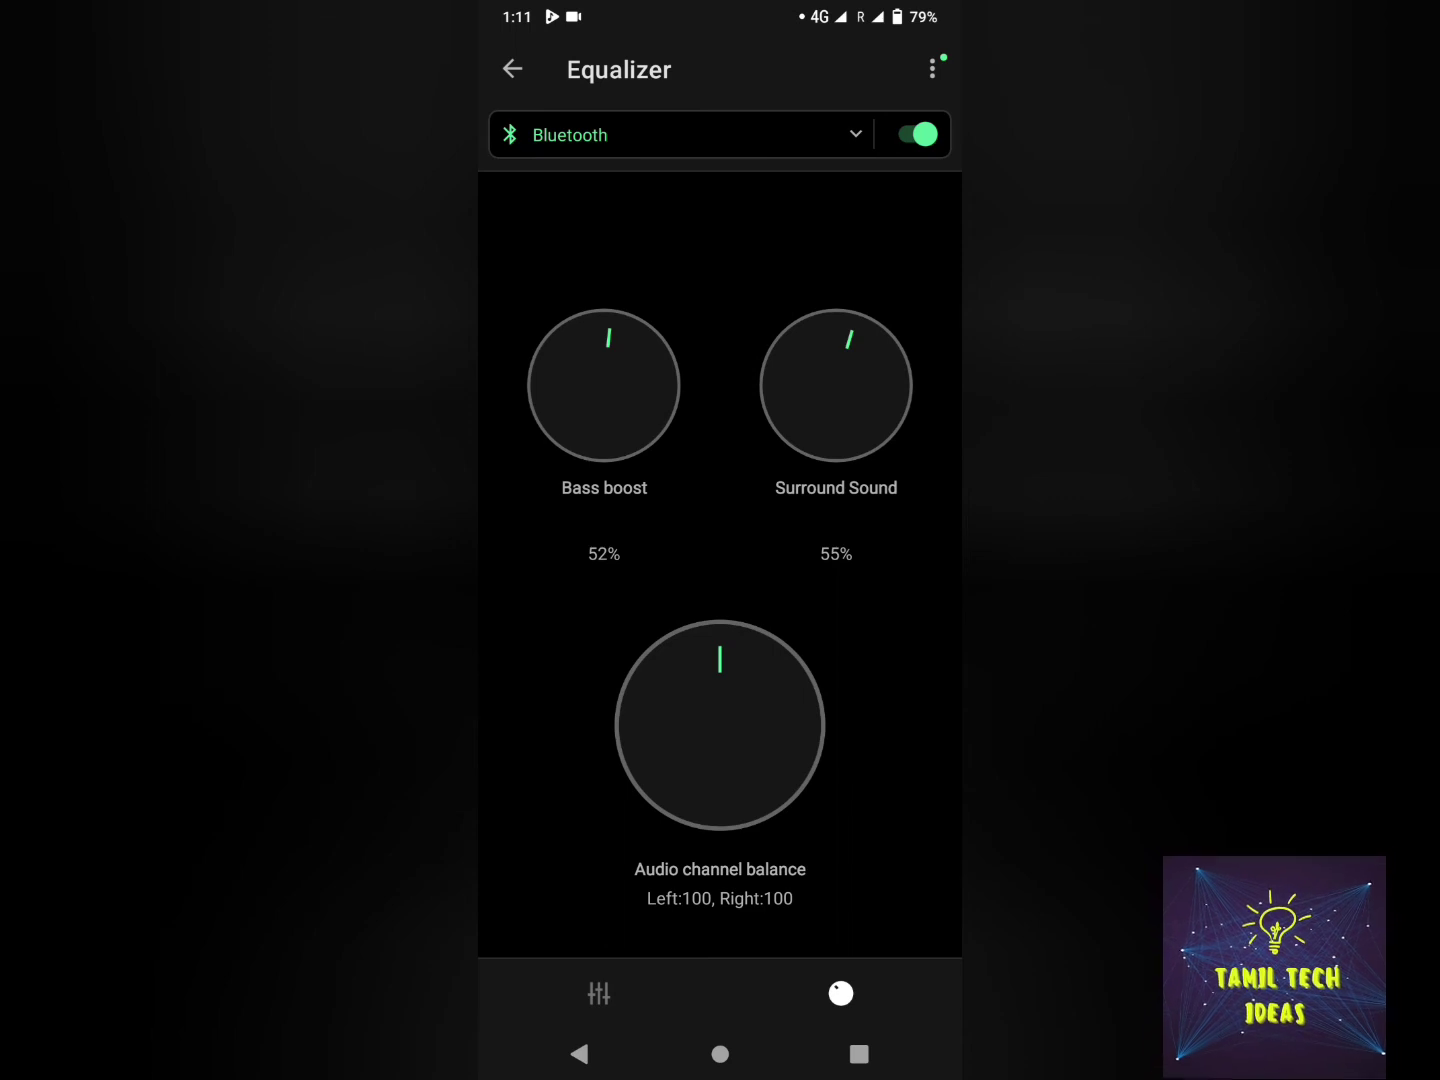
{"action": "left_click", "coordinate": [598, 992]}
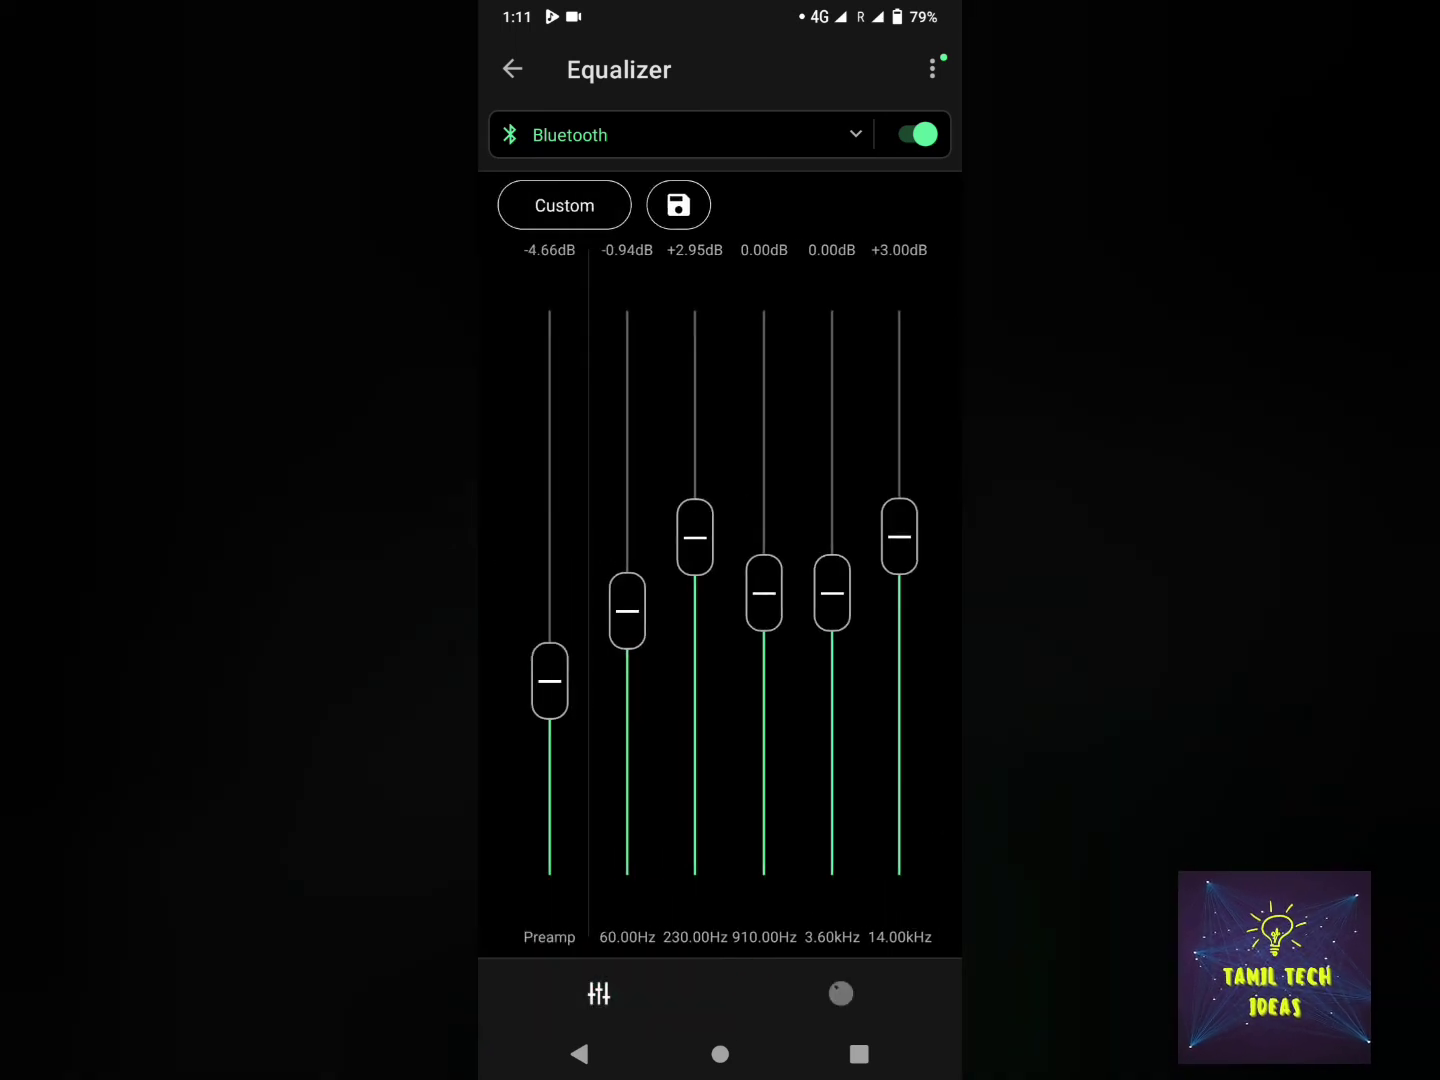